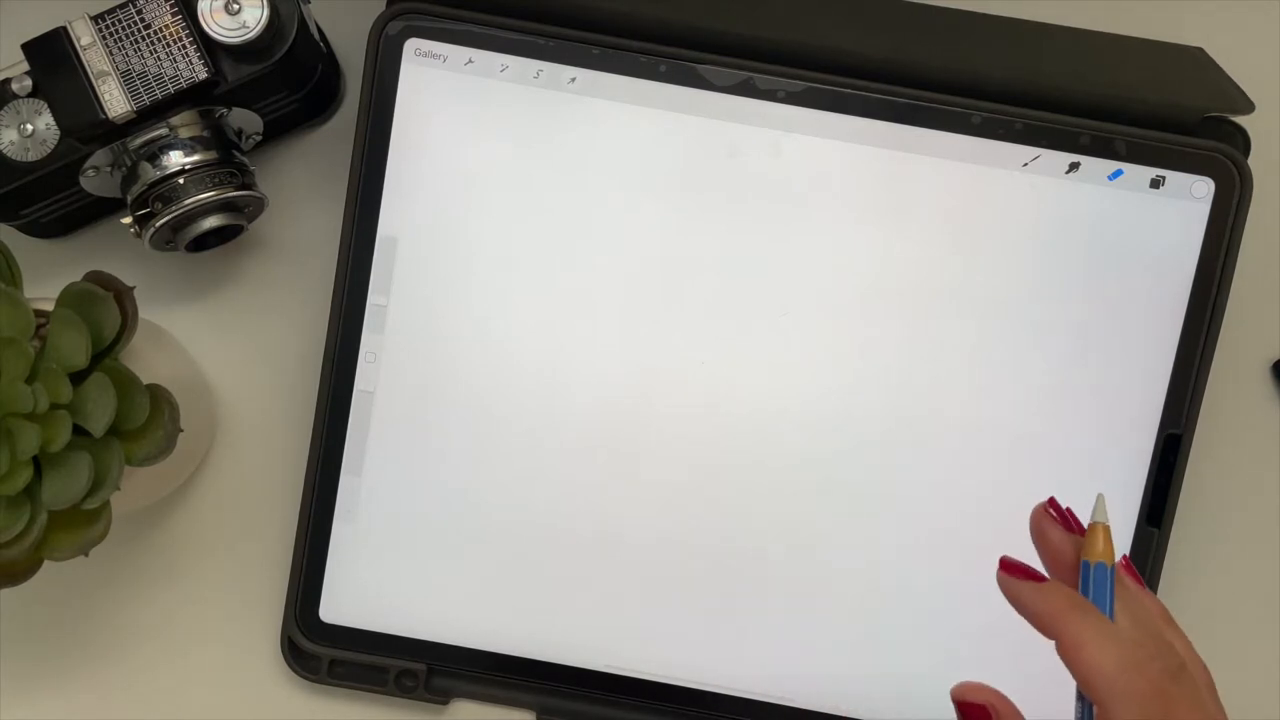
pyautogui.moveTo(800, 620)
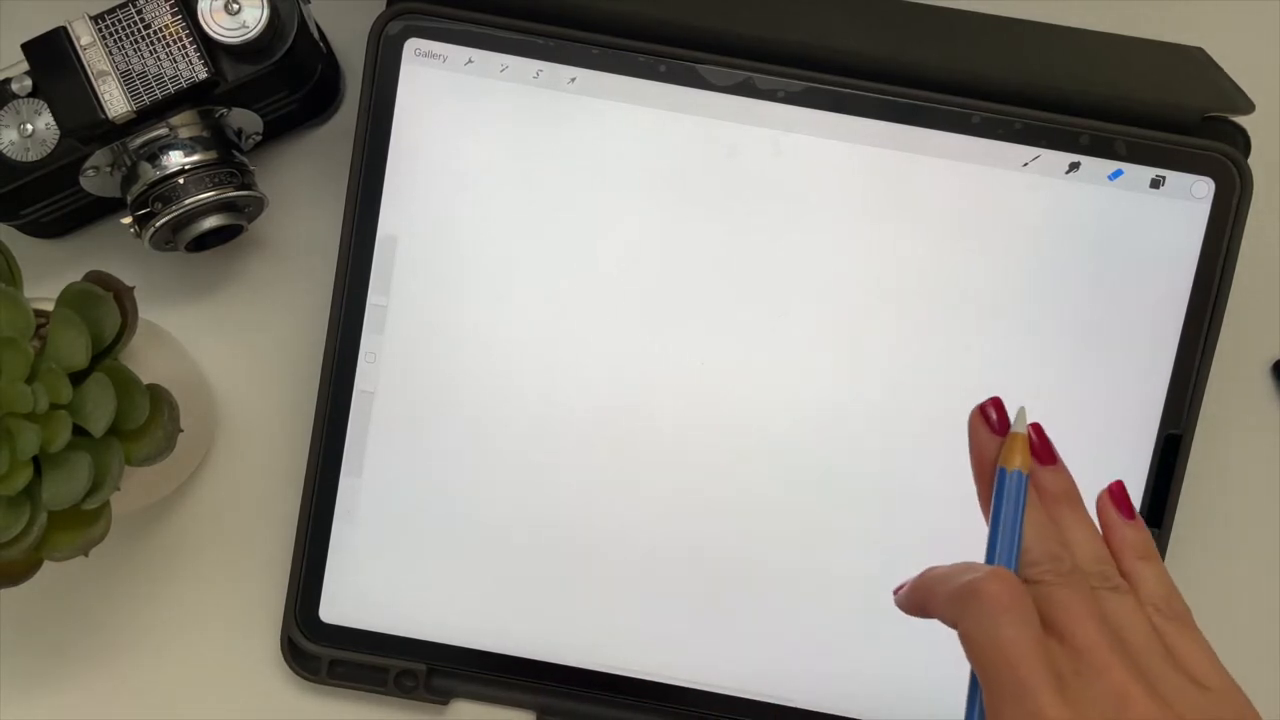
pyautogui.moveTo(750, 630)
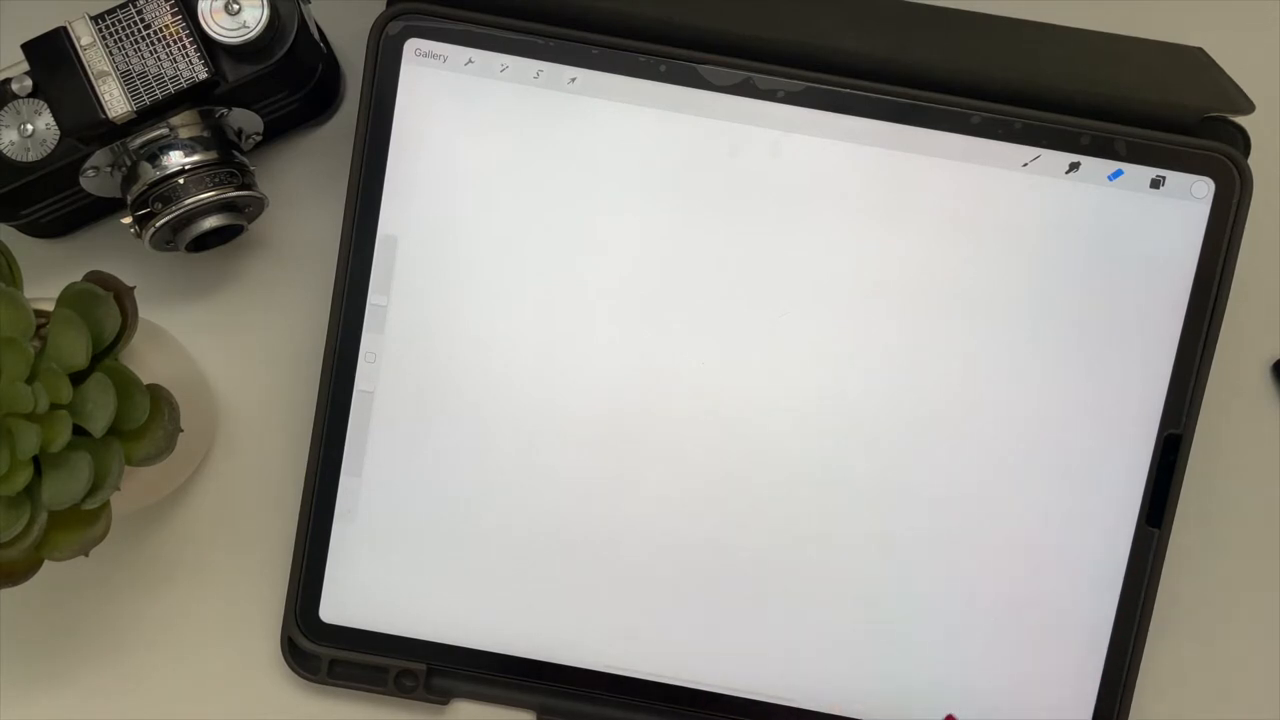
# Step: Search Google Images for 'geometric bear' in Split View and scroll through the reference results
pyautogui.click(1116, 174)
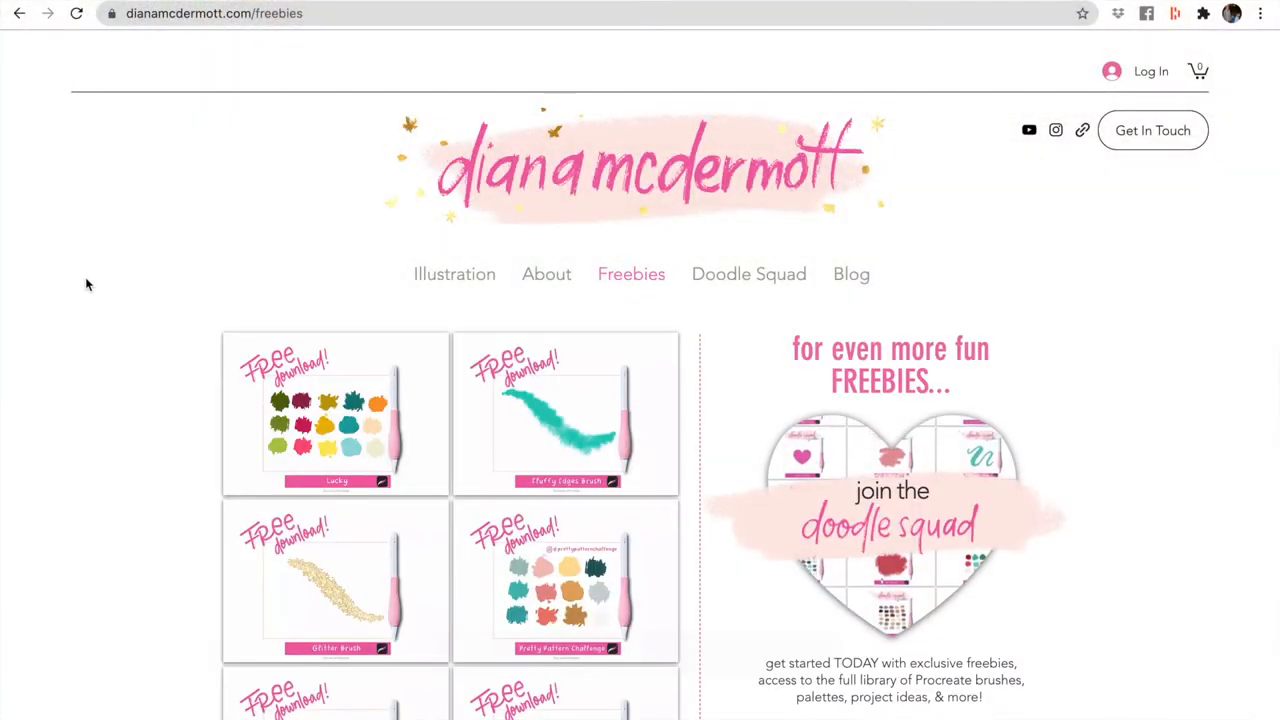
pyautogui.scroll(-3)
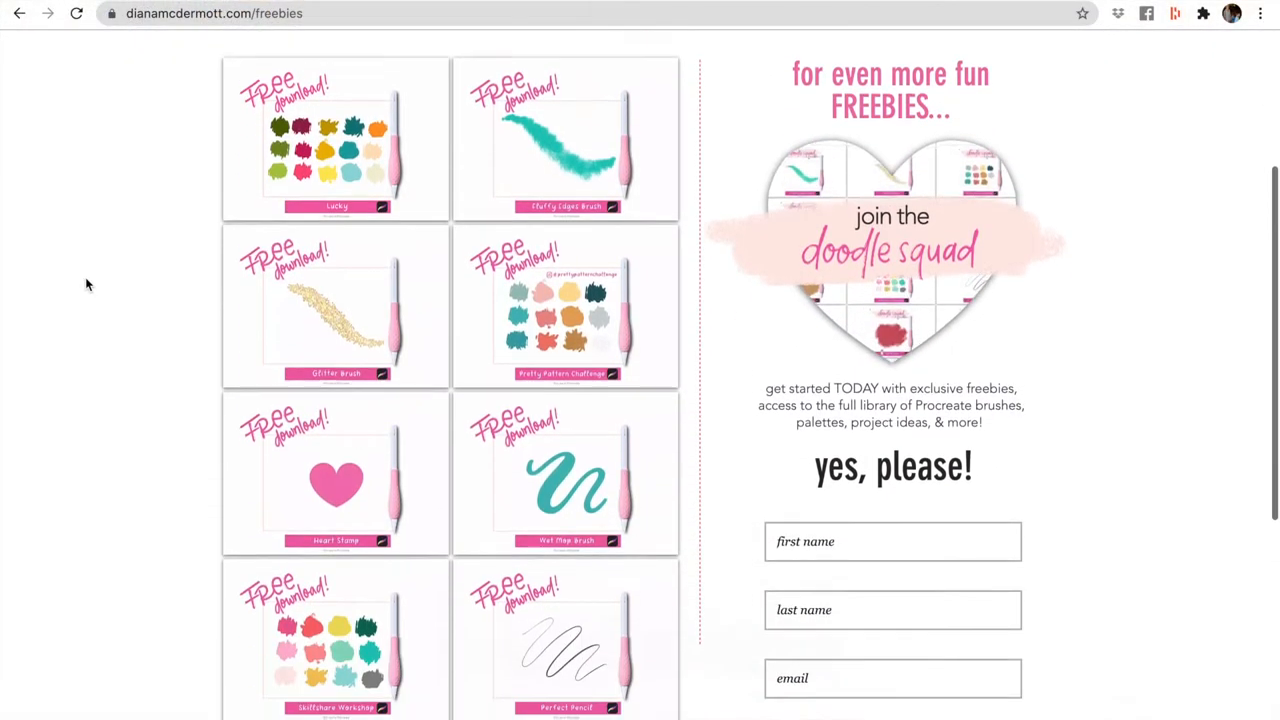
pyautogui.scroll(-3)
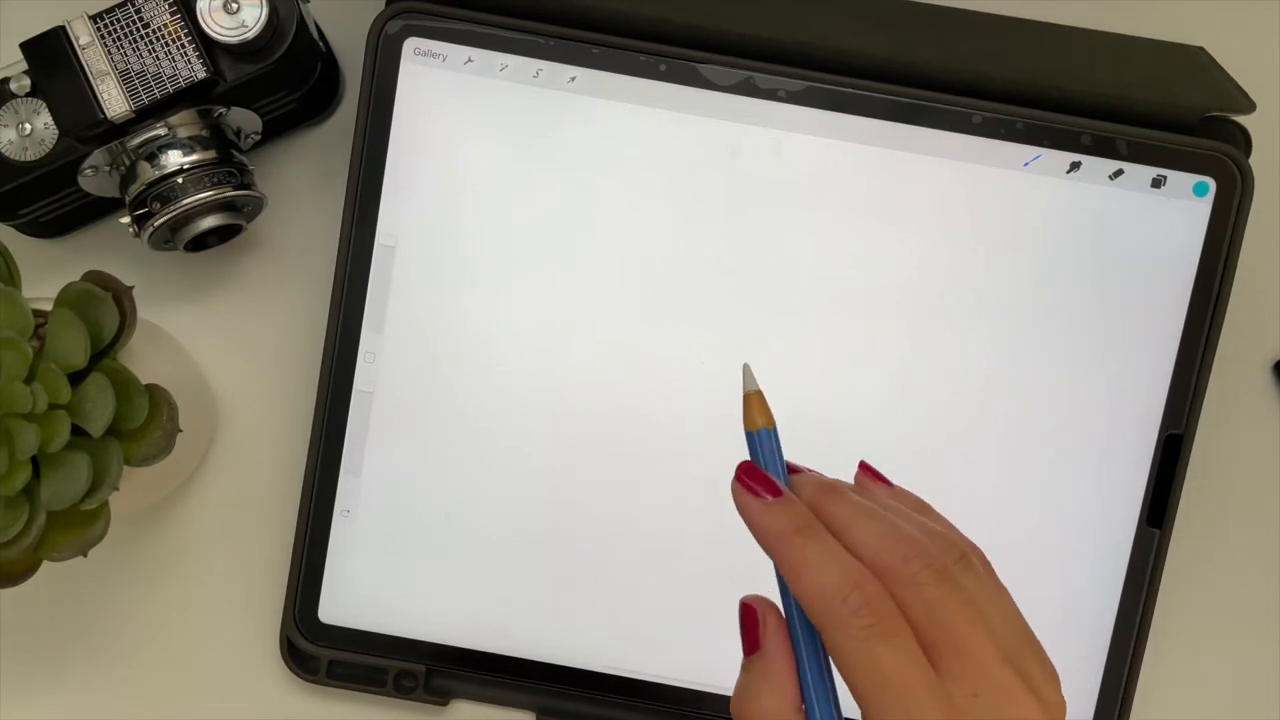
pyautogui.moveTo(770, 520)
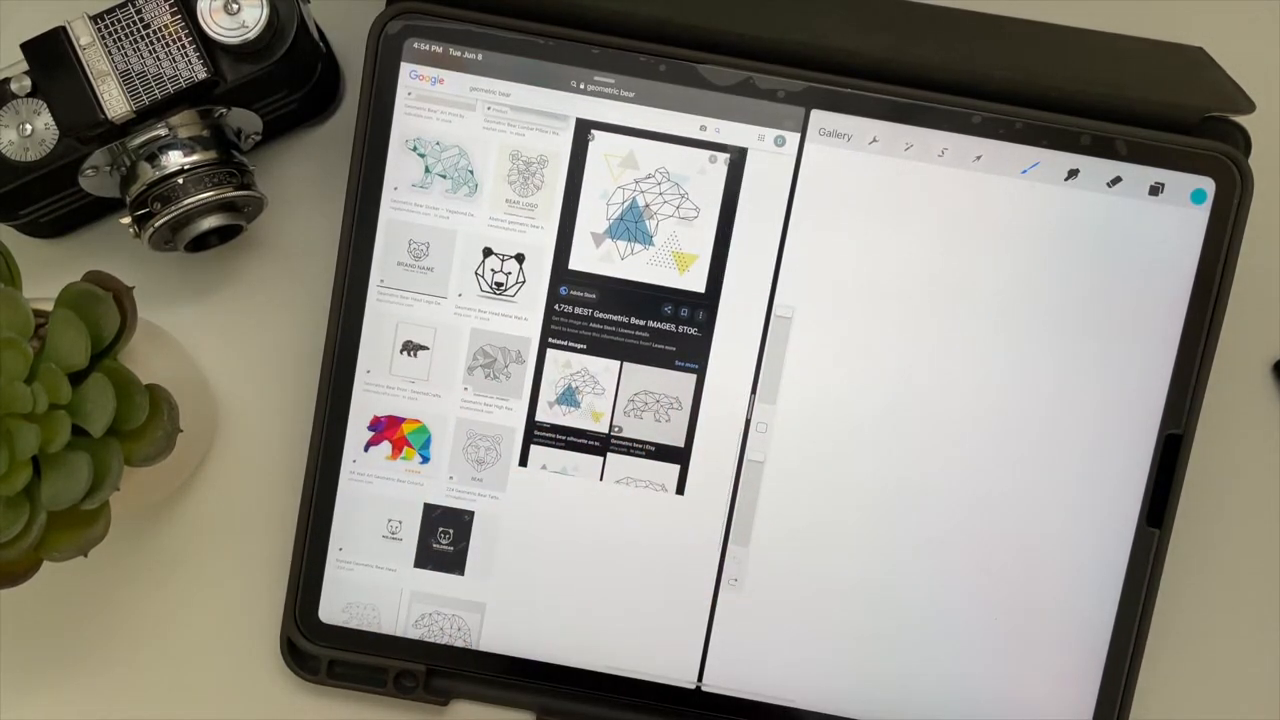
pyautogui.scroll(-3)
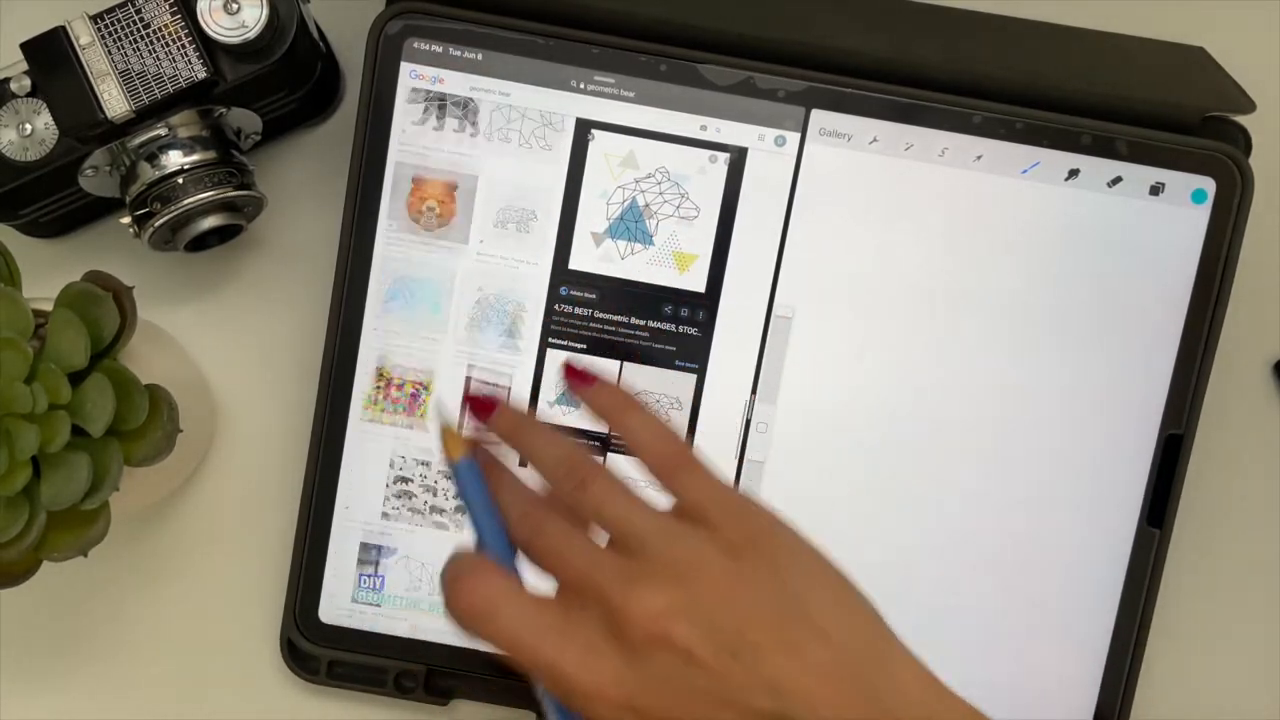
pyautogui.scroll(-3)
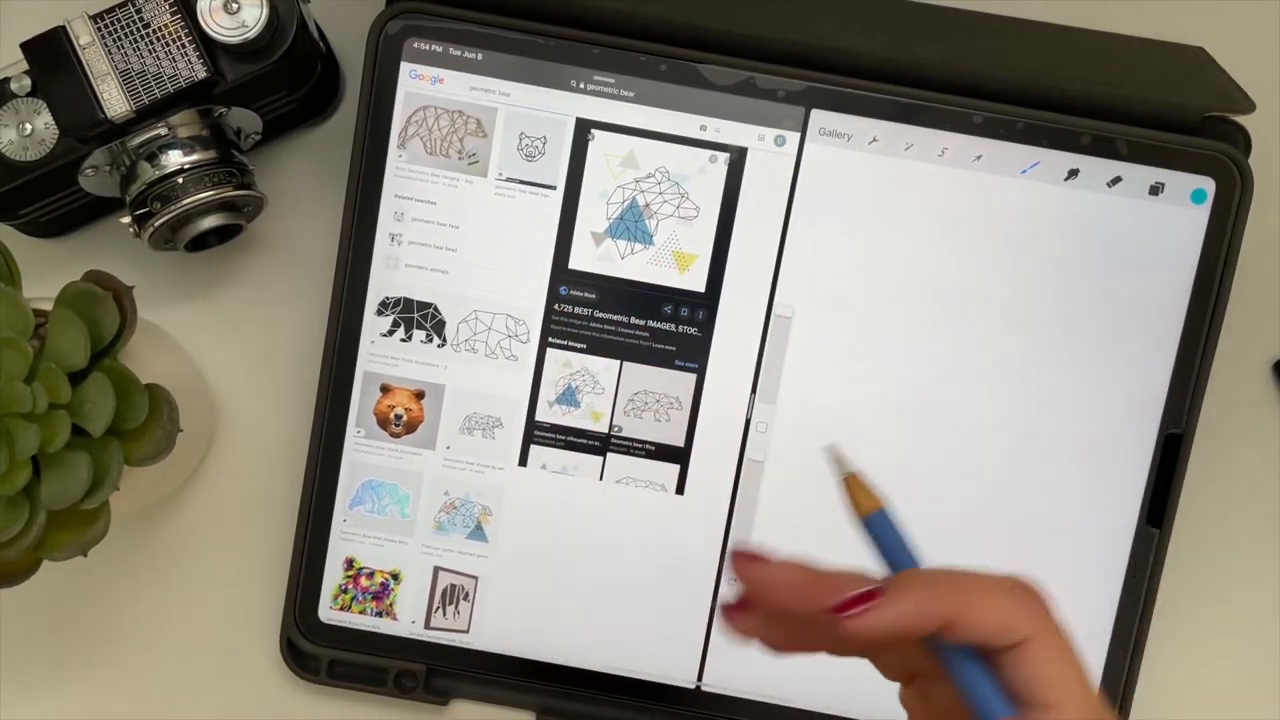
pyautogui.scroll(-3)
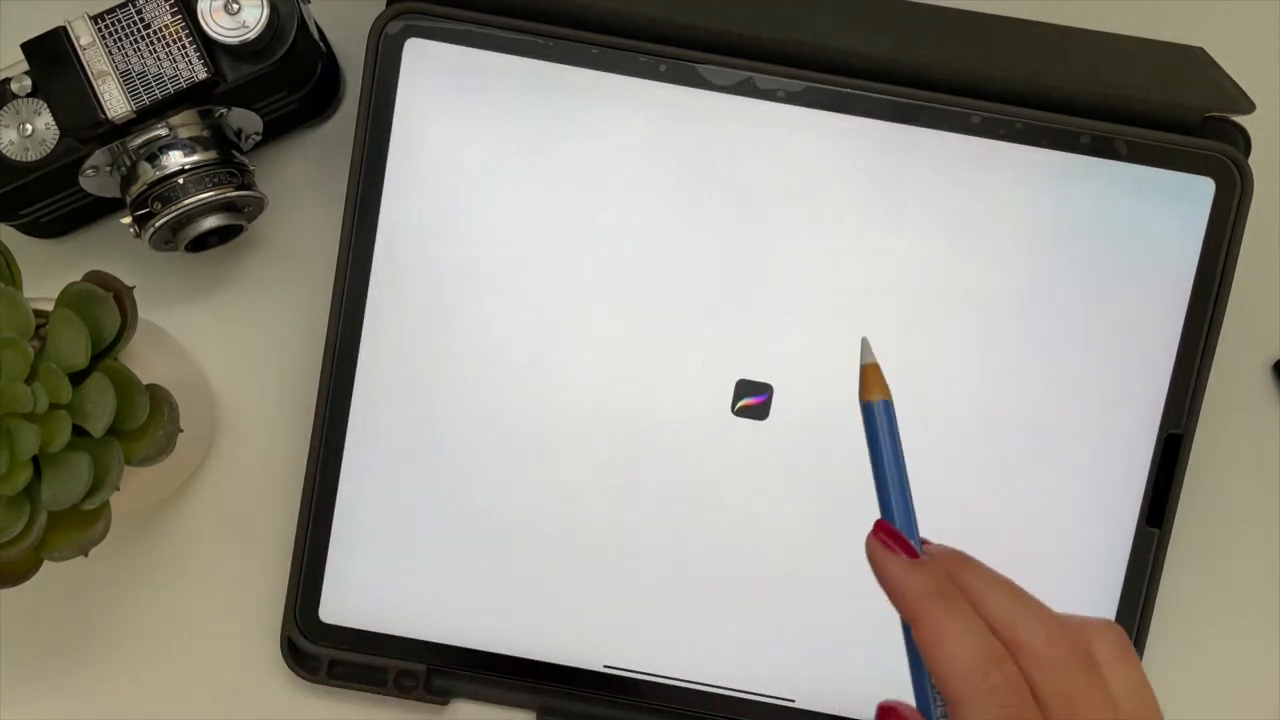
# Step: Bring Procreate back to full screen with the bear reference images arranged on the left
pyautogui.click(760, 402)
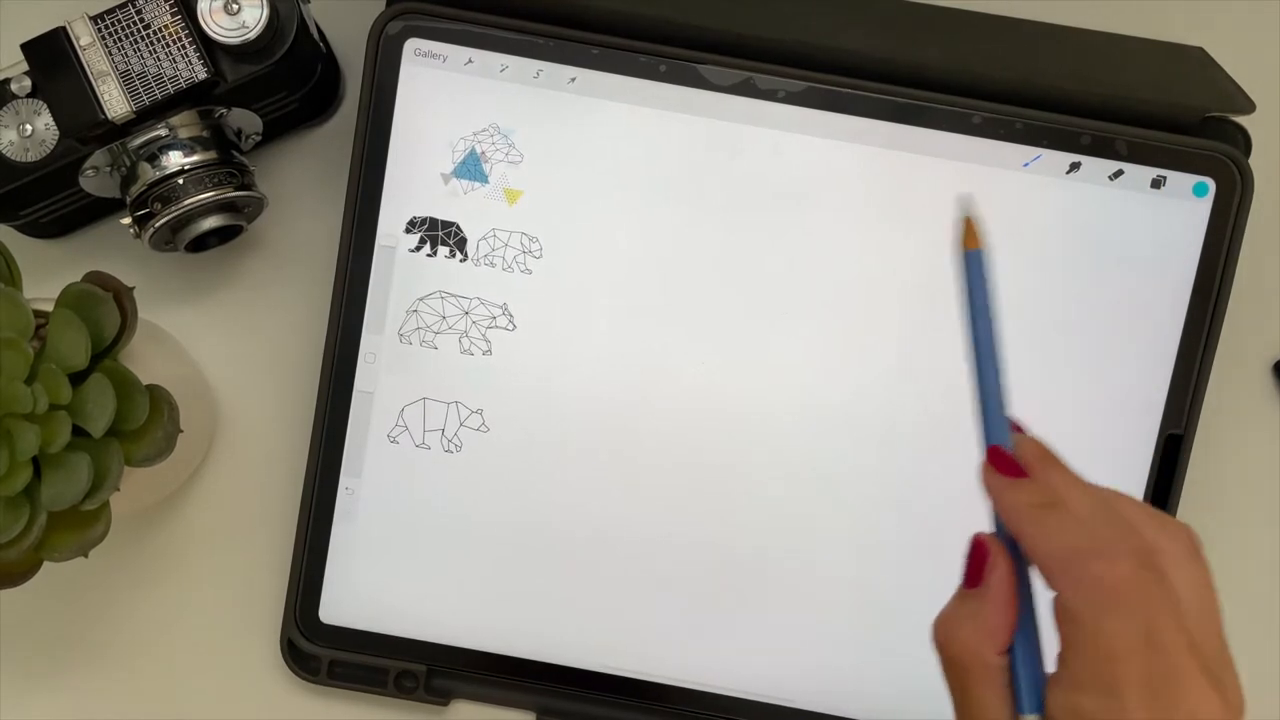
# Step: Create an empty Layer 2 above Layer 1 holding the bear references
pyautogui.click(1164, 172)
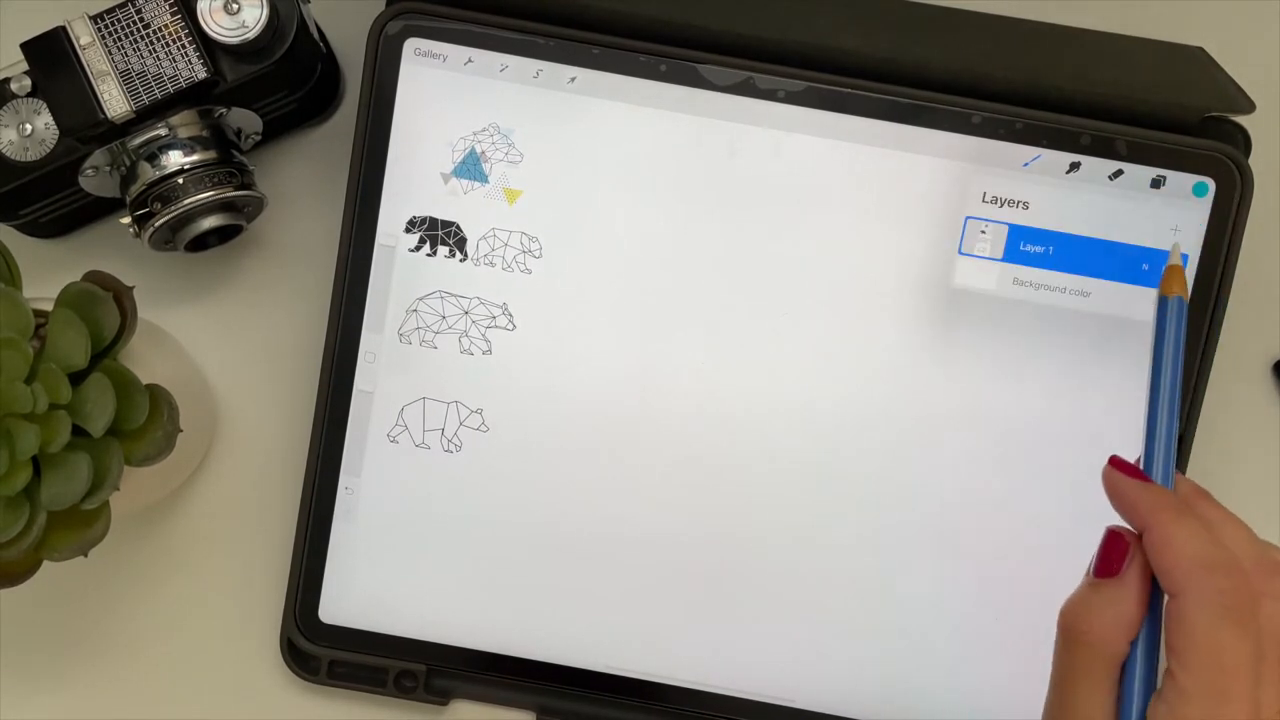
pyautogui.click(1176, 232)
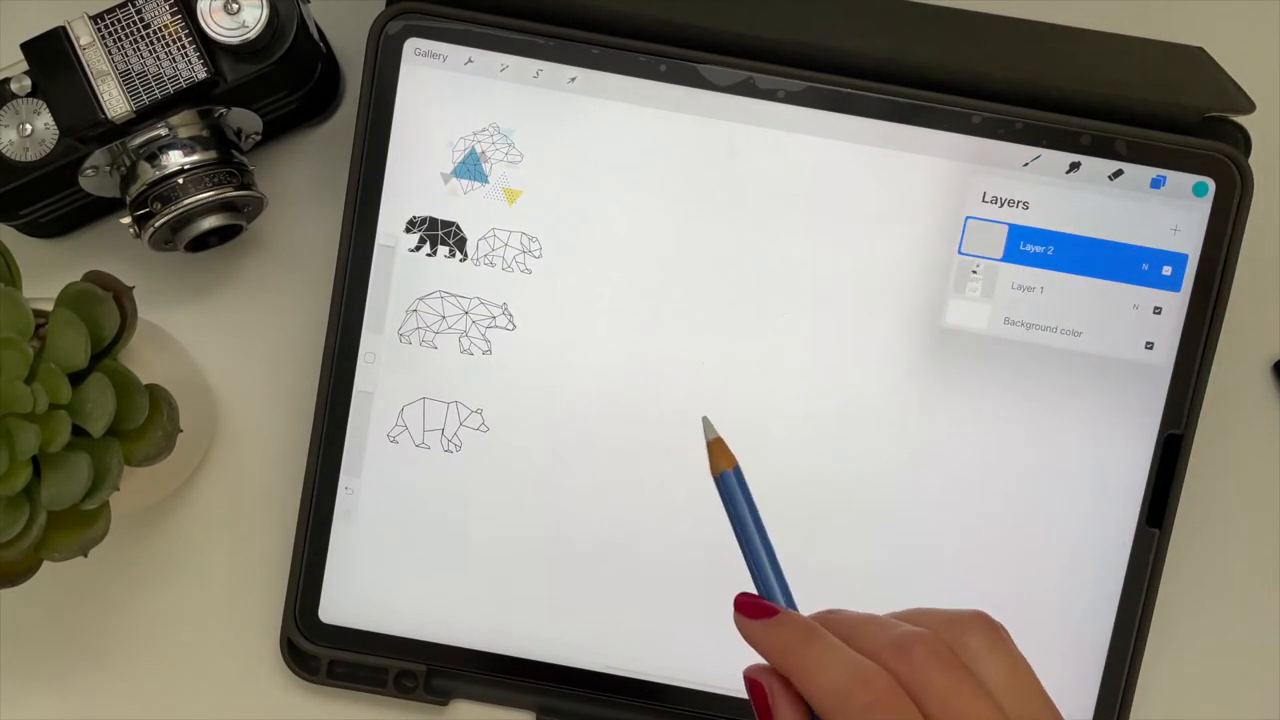
pyautogui.click(1160, 164)
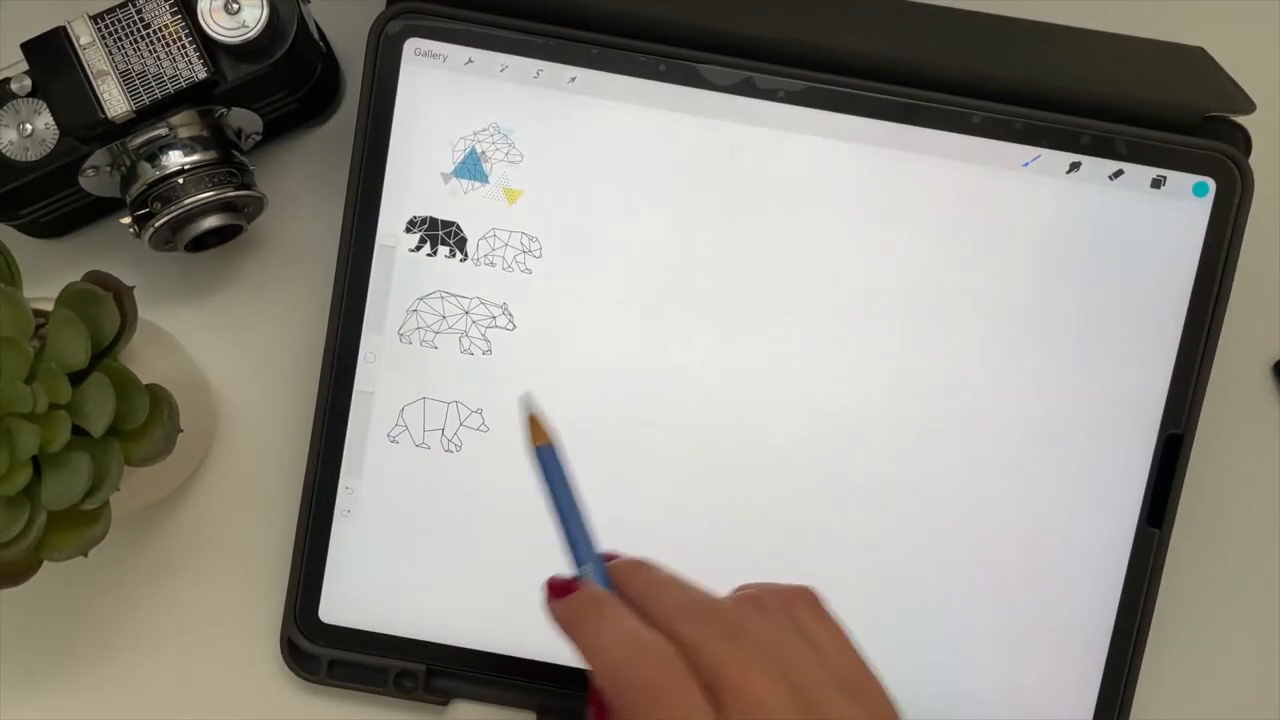
pyautogui.click(1156, 168)
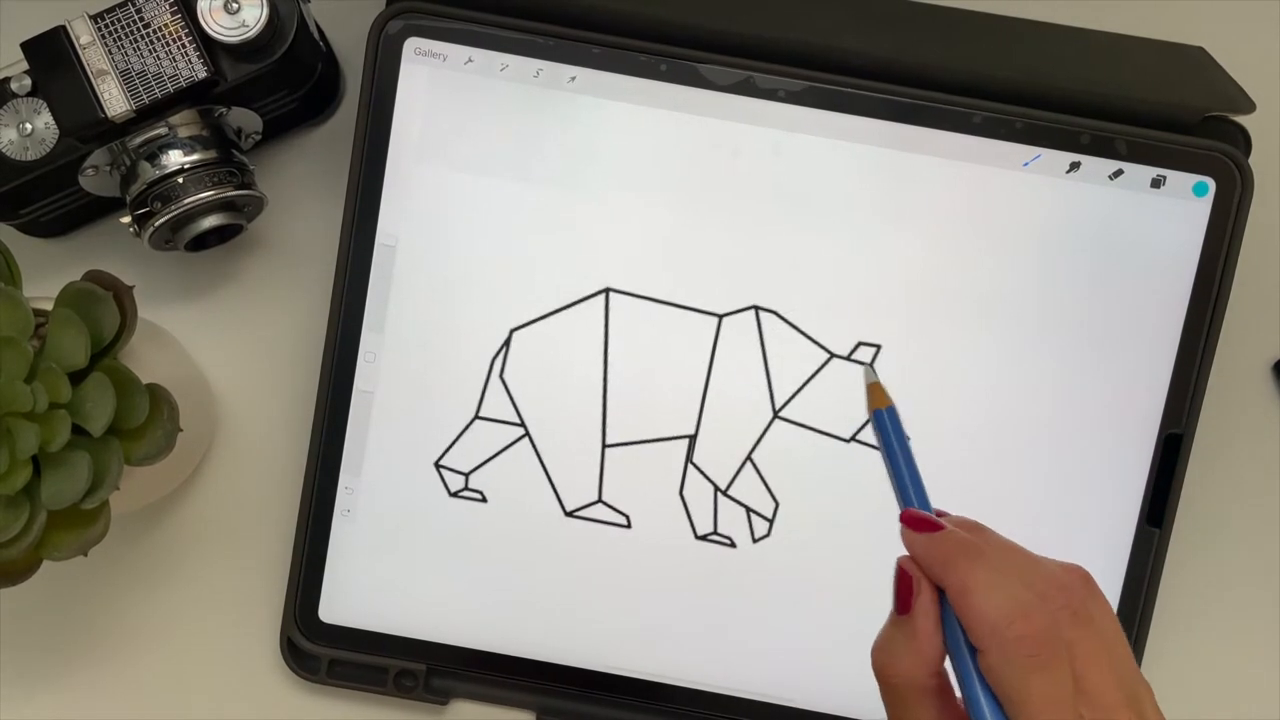
pyautogui.moveTo(830, 336); pyautogui.dragTo(896, 430)
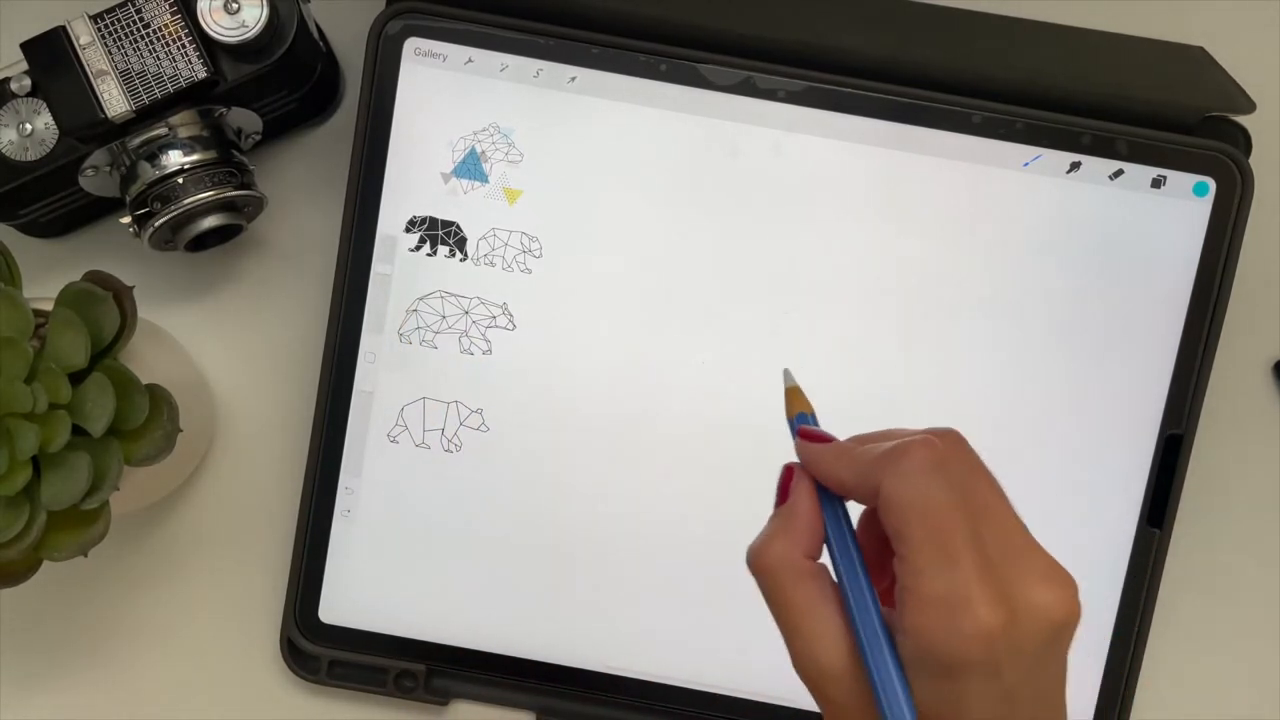
# Step: Draw angular rainbow pencil lines outlining the bear's back, legs and head
pyautogui.moveTo(790, 324); pyautogui.dragTo(840, 336)
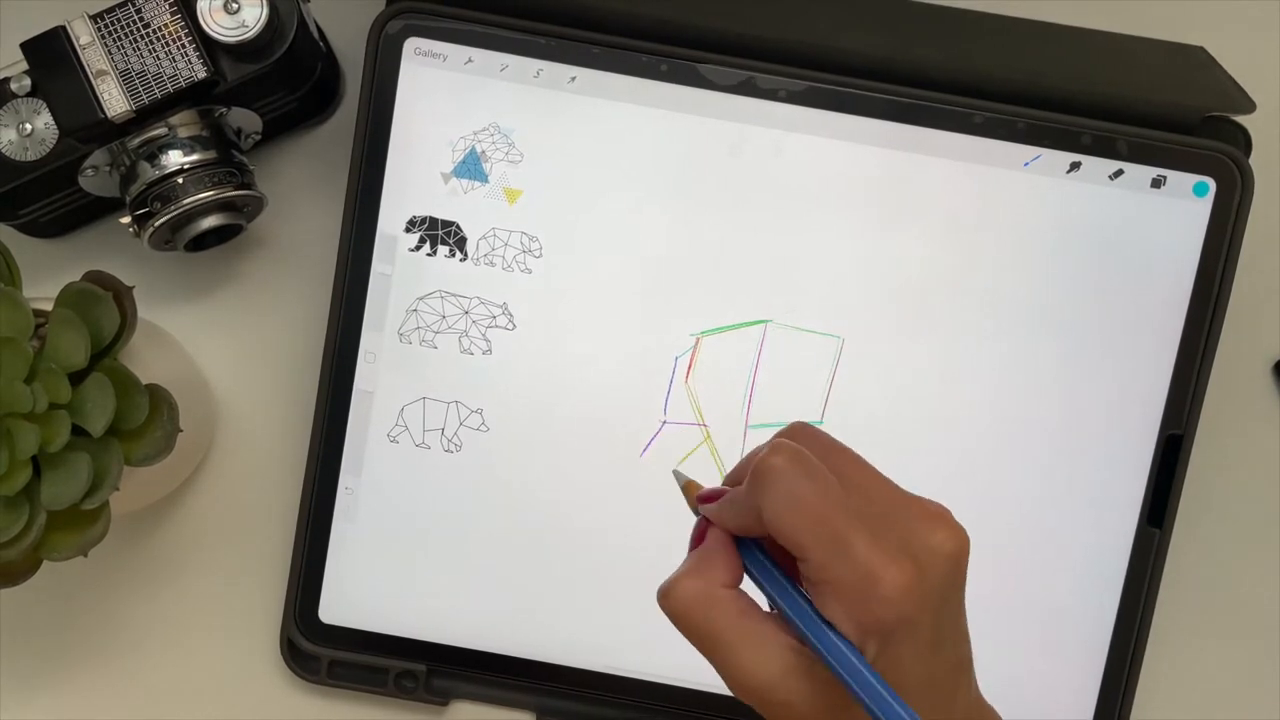
pyautogui.click(538, 80)
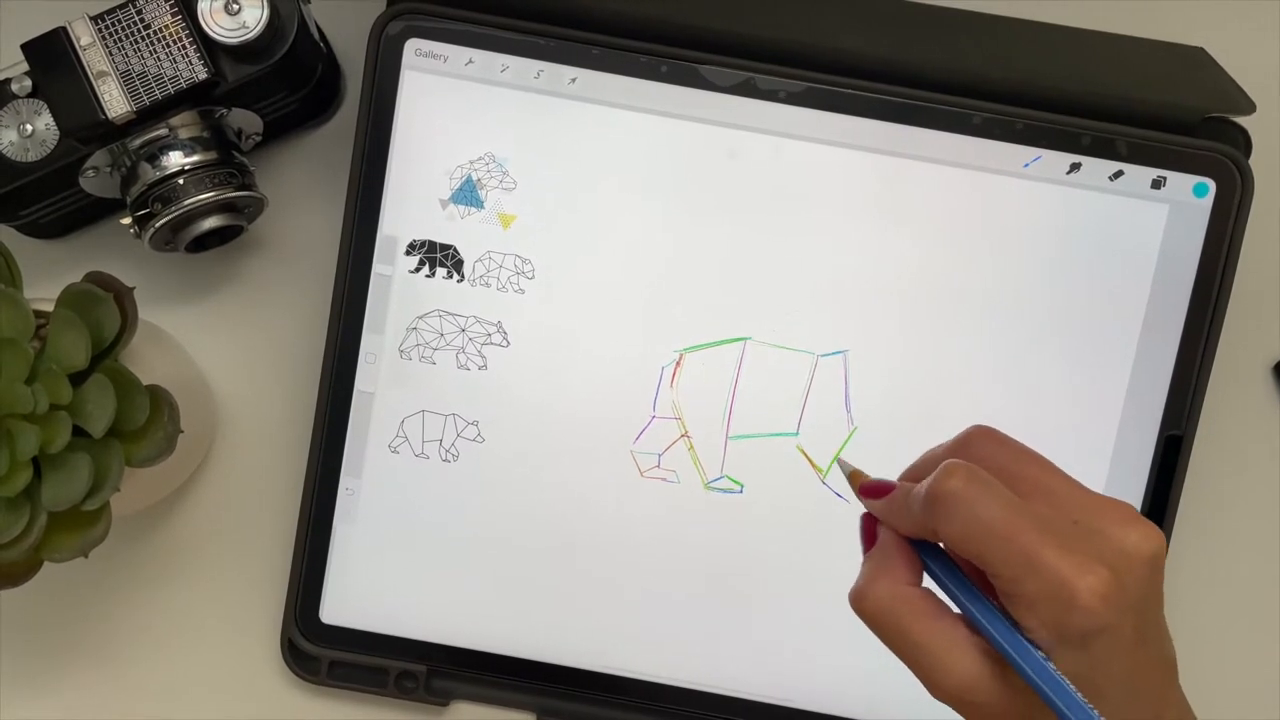
pyautogui.moveTo(860, 450); pyautogui.dragTo(830, 490)
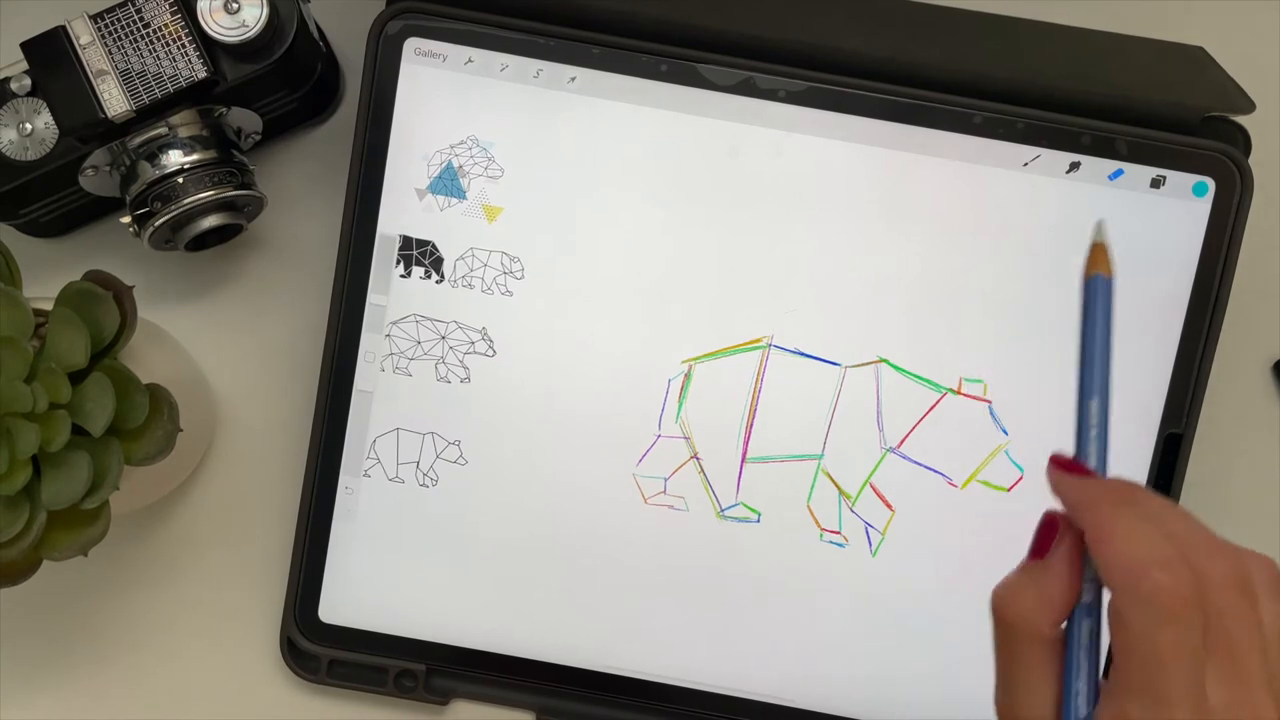
# Step: Scale the Layer 2 bear outline up with Transform and hide the reference image layer
pyautogui.click(1160, 172)
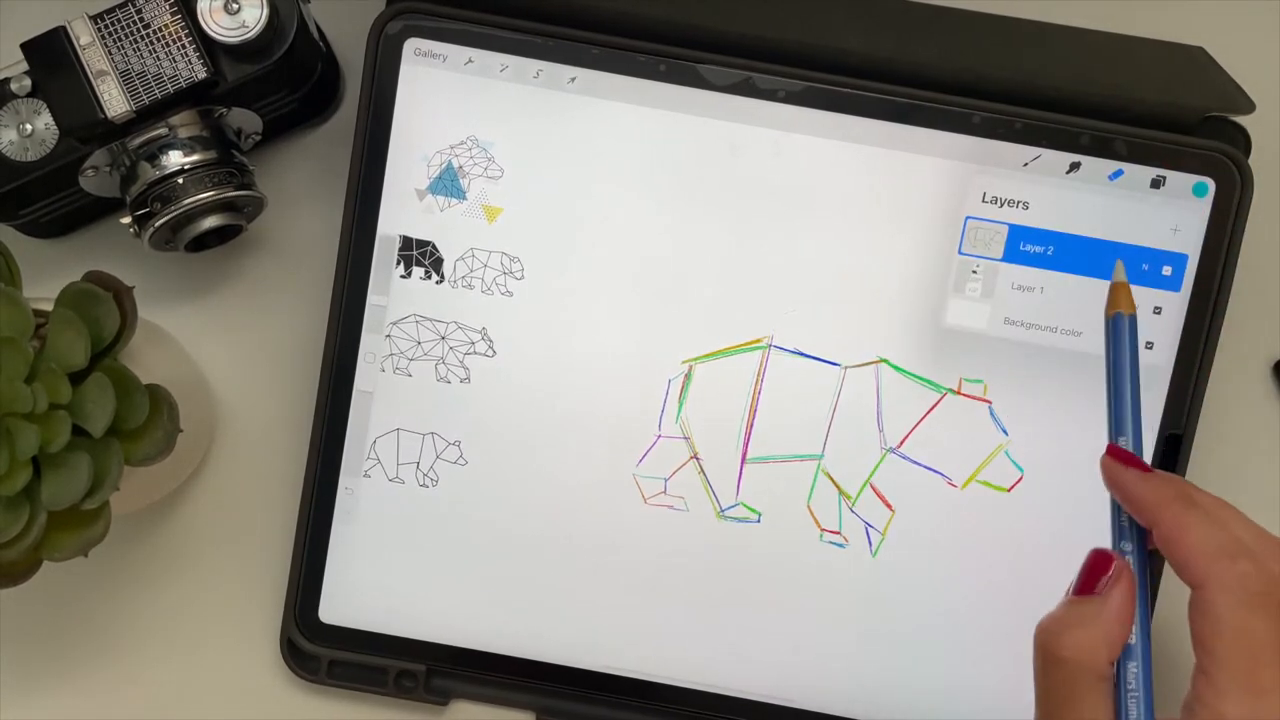
pyautogui.click(1176, 228)
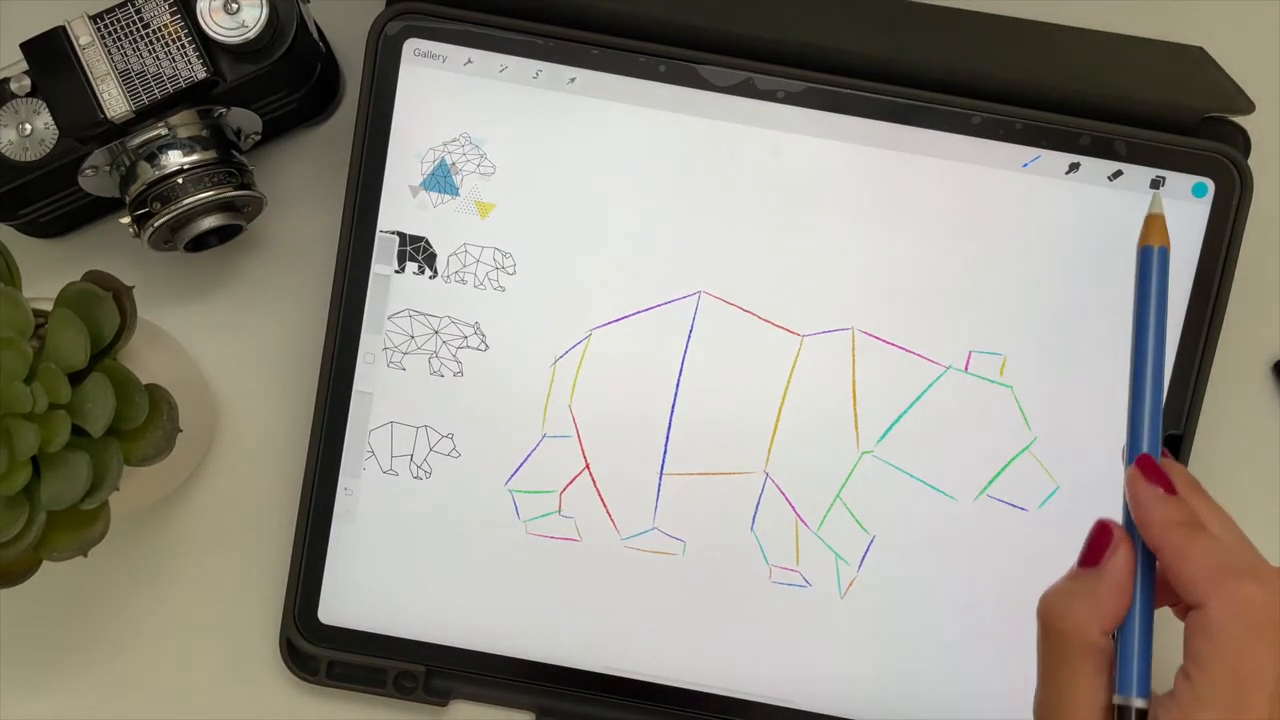
pyautogui.click(1158, 176)
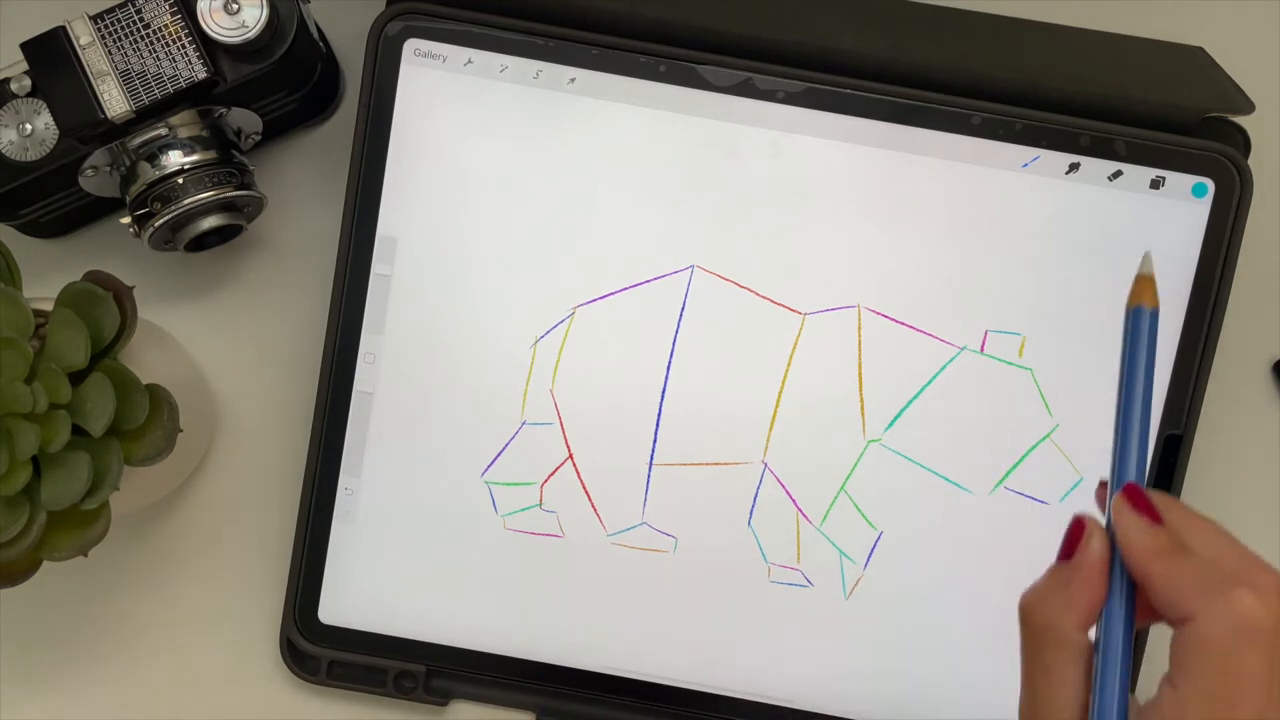
# Step: Divide the bear's body, legs and head into triangular facets with straight rainbow lines
pyautogui.click(1160, 176)
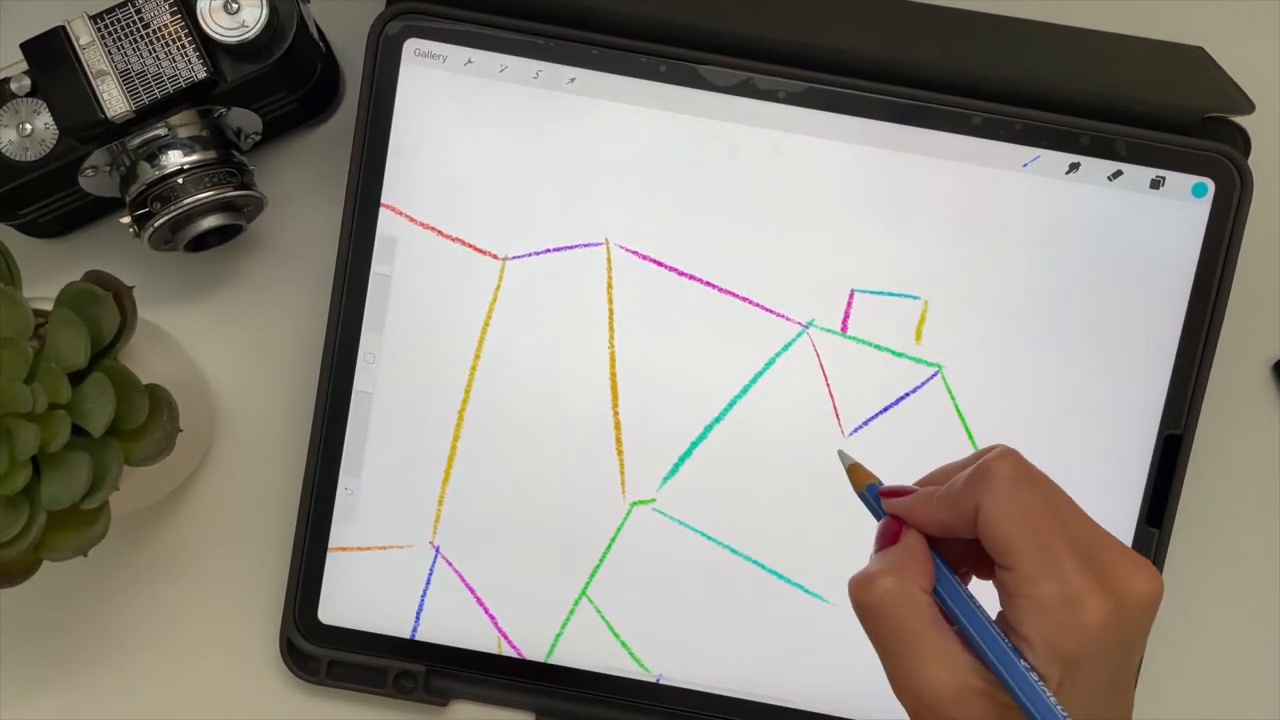
pyautogui.moveTo(850, 470); pyautogui.dragTo(1000, 560)
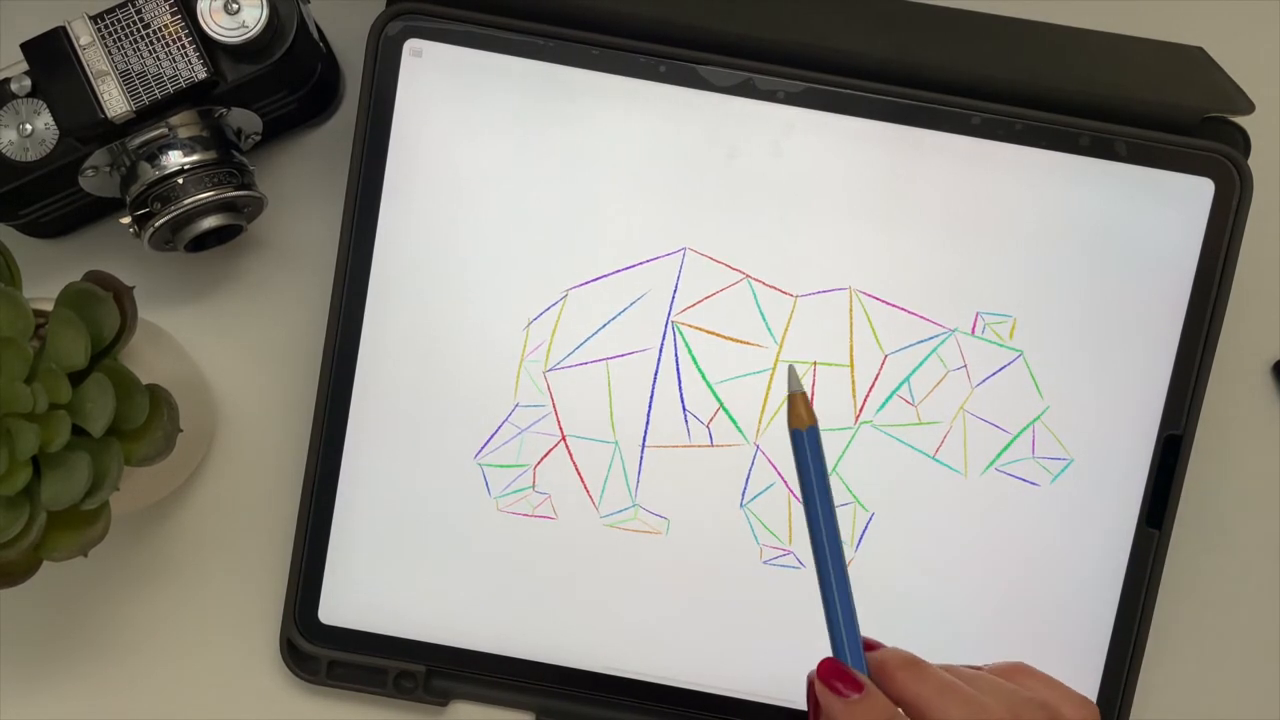
# Step: Hide the finished bear body layer and bring the reference images back into view
pyautogui.click(430, 56)
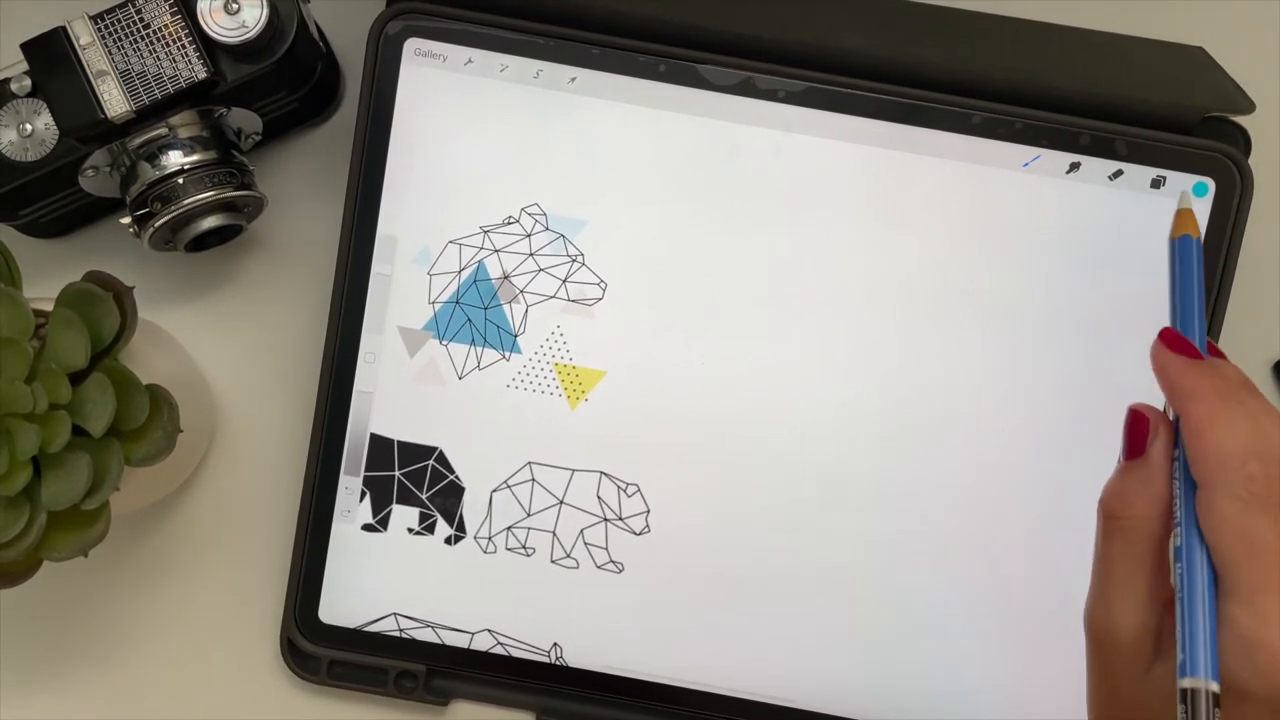
# Step: Draw the bear head's outer contour with ear and eye shapes in rainbow pencil
pyautogui.click(1160, 176)
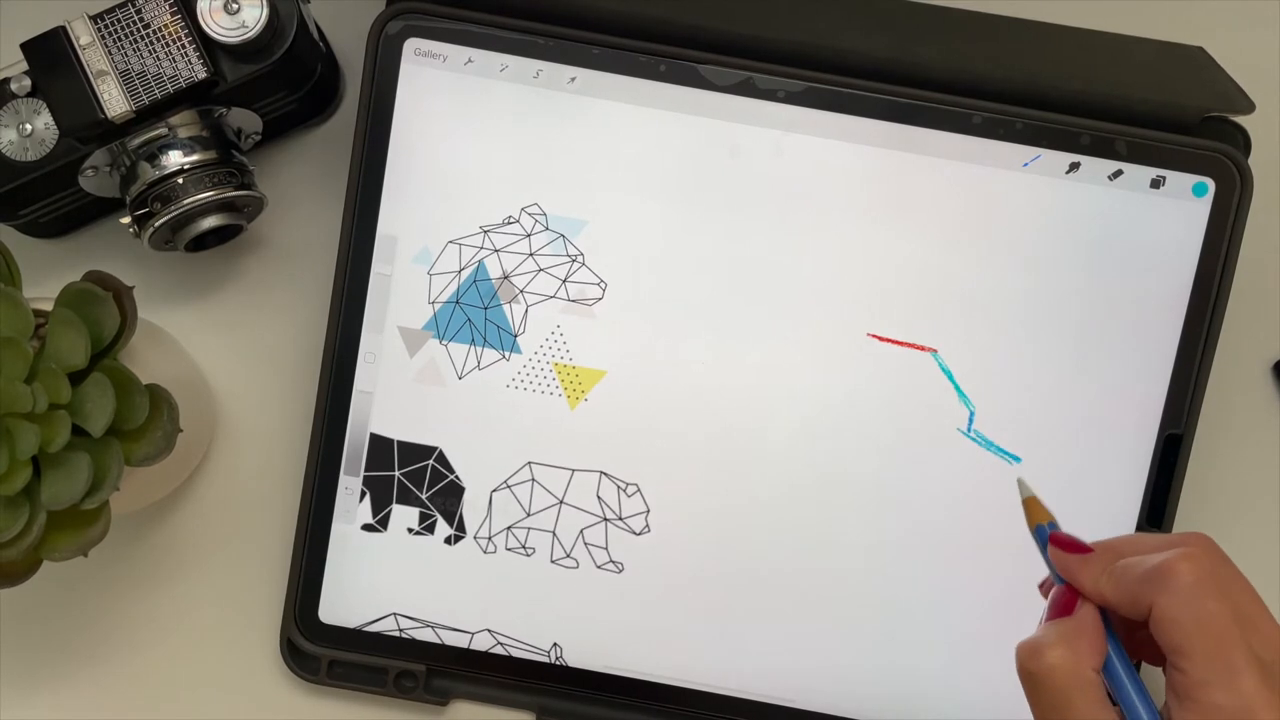
pyautogui.moveTo(1000, 444); pyautogui.dragTo(1020, 476)
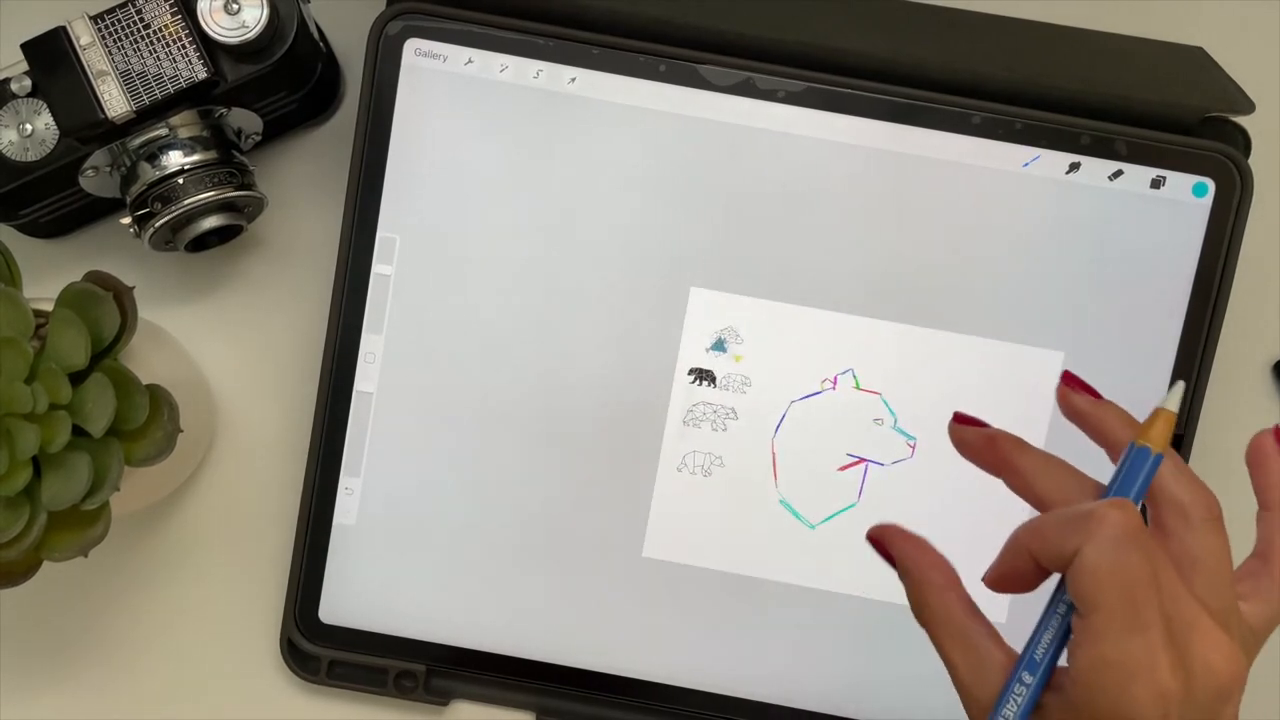
pyautogui.click(536, 76)
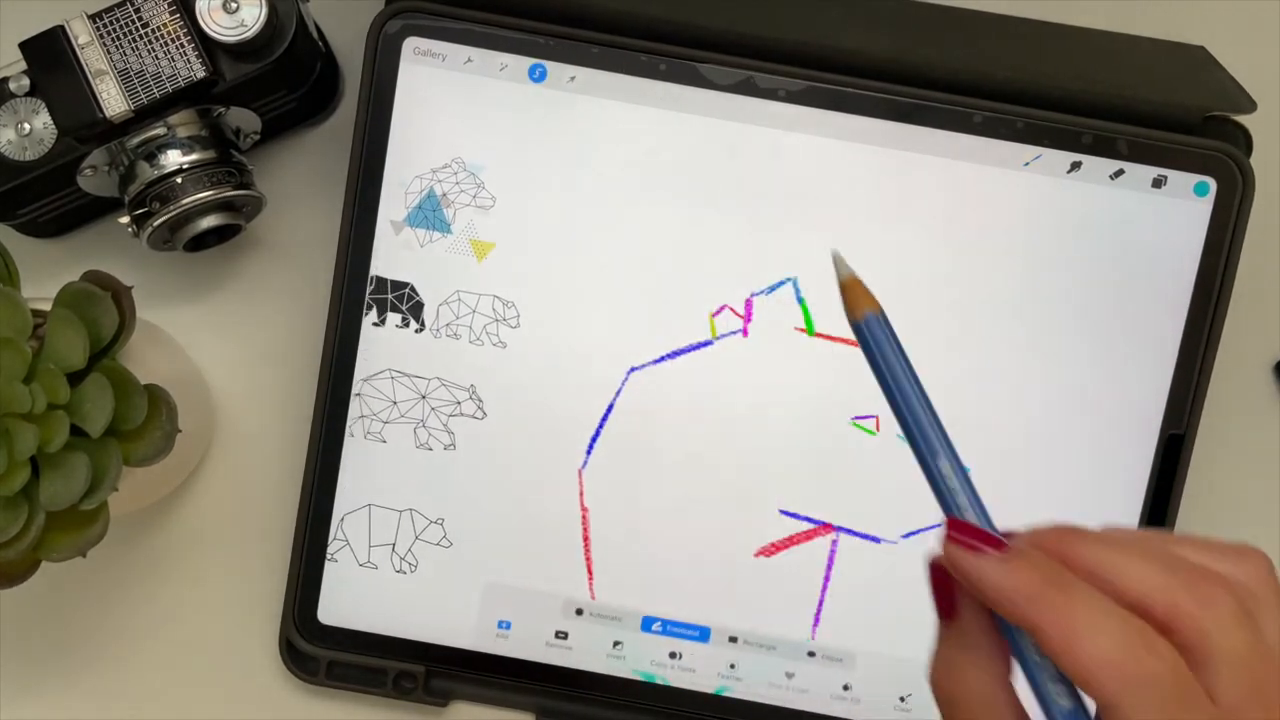
pyautogui.click(570, 80)
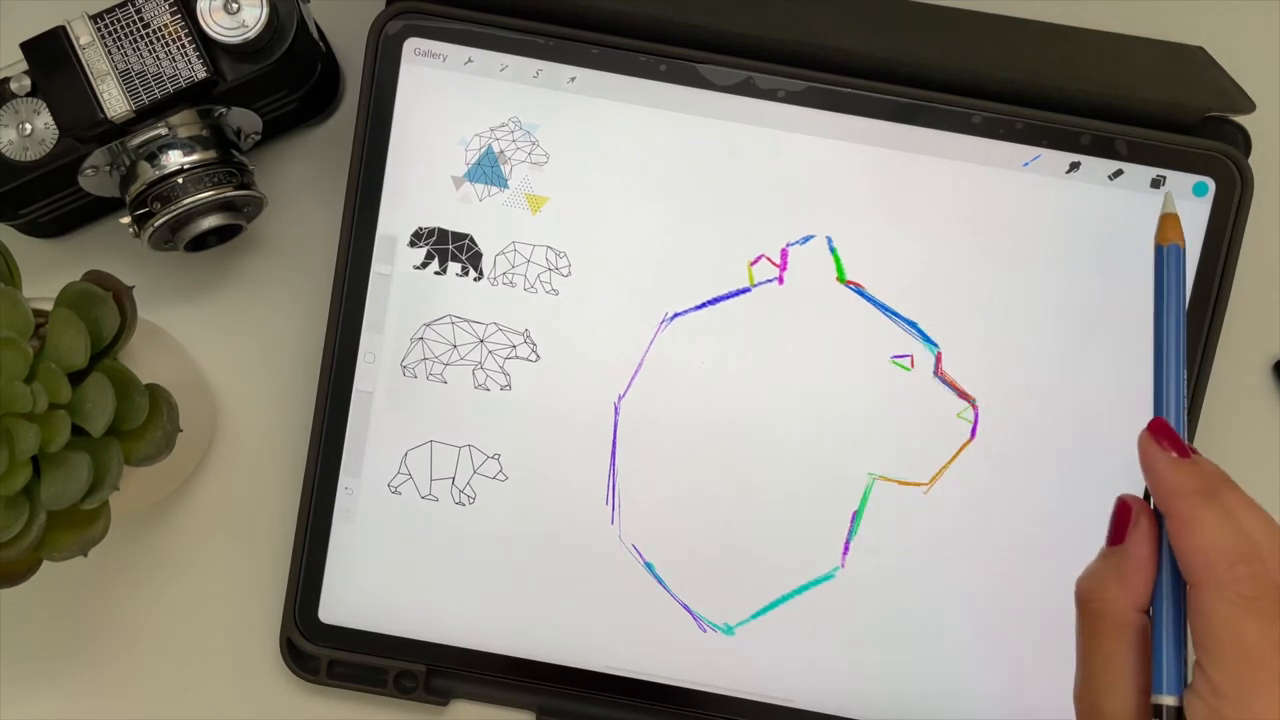
# Step: Hide the rough head sketch layer and redraw the head outline as clean rainbow segments
pyautogui.click(1158, 172)
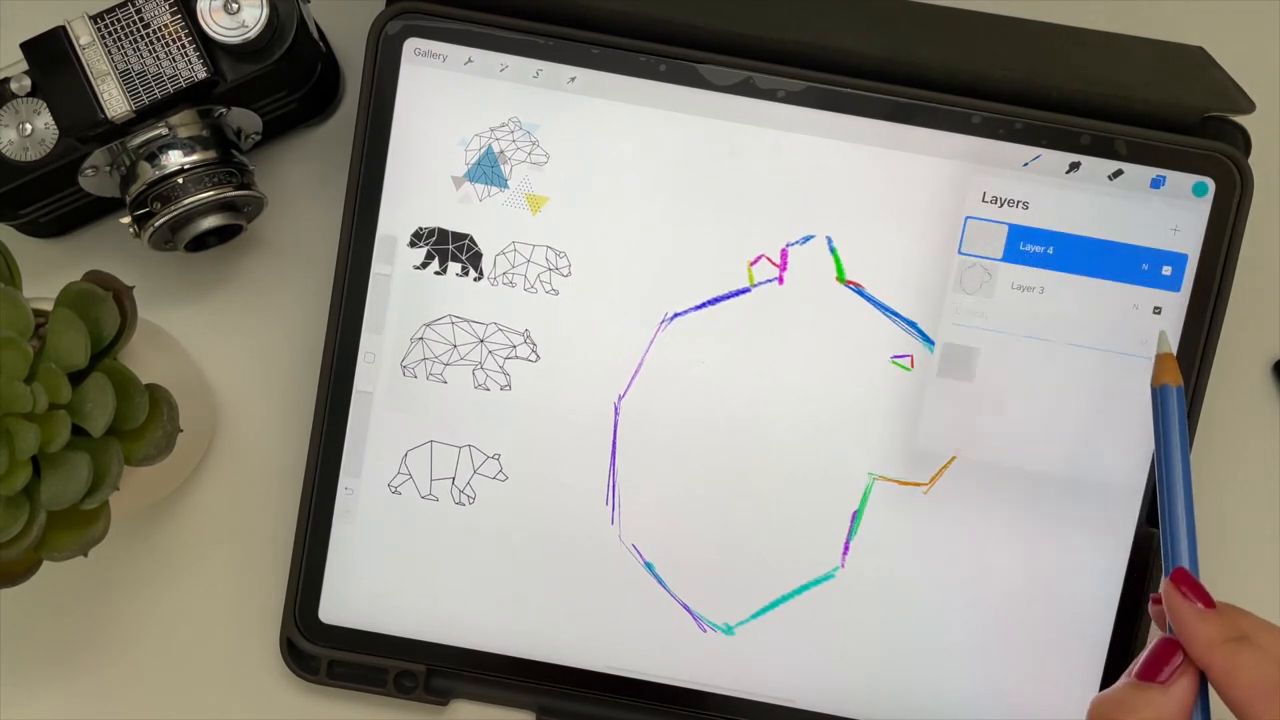
pyautogui.click(1116, 268)
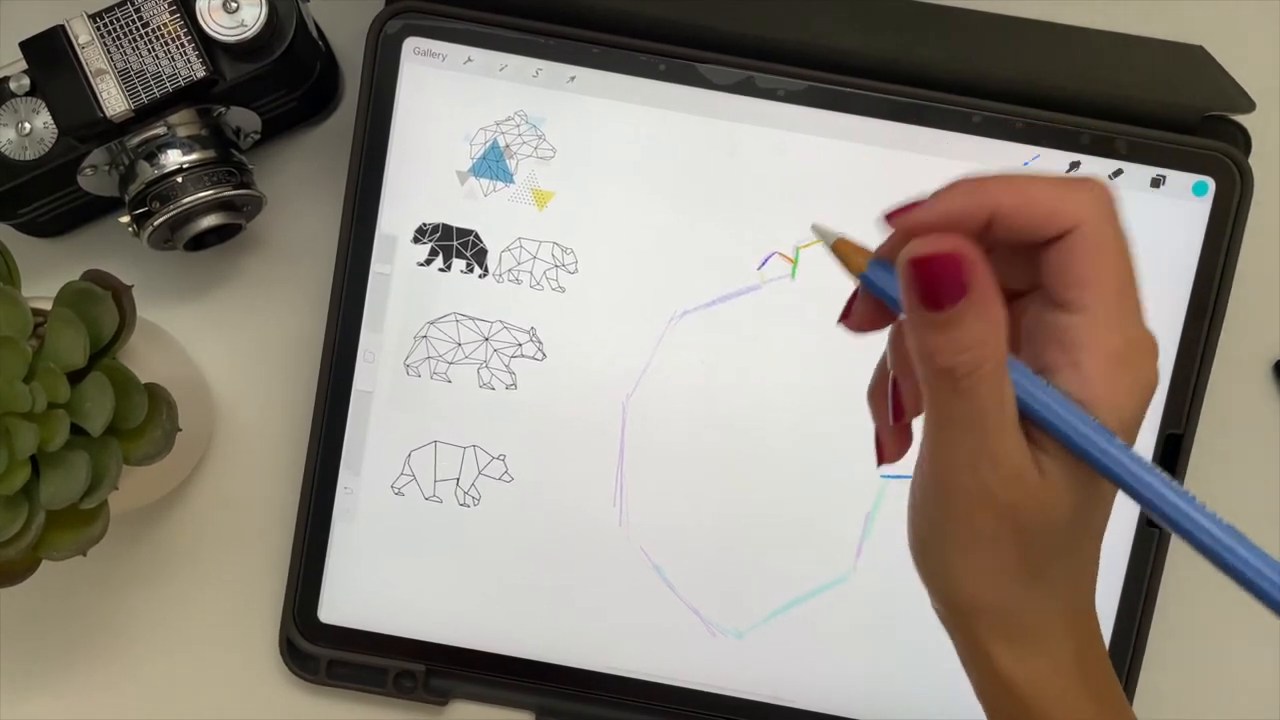
pyautogui.moveTo(790, 270); pyautogui.dragTo(856, 250)
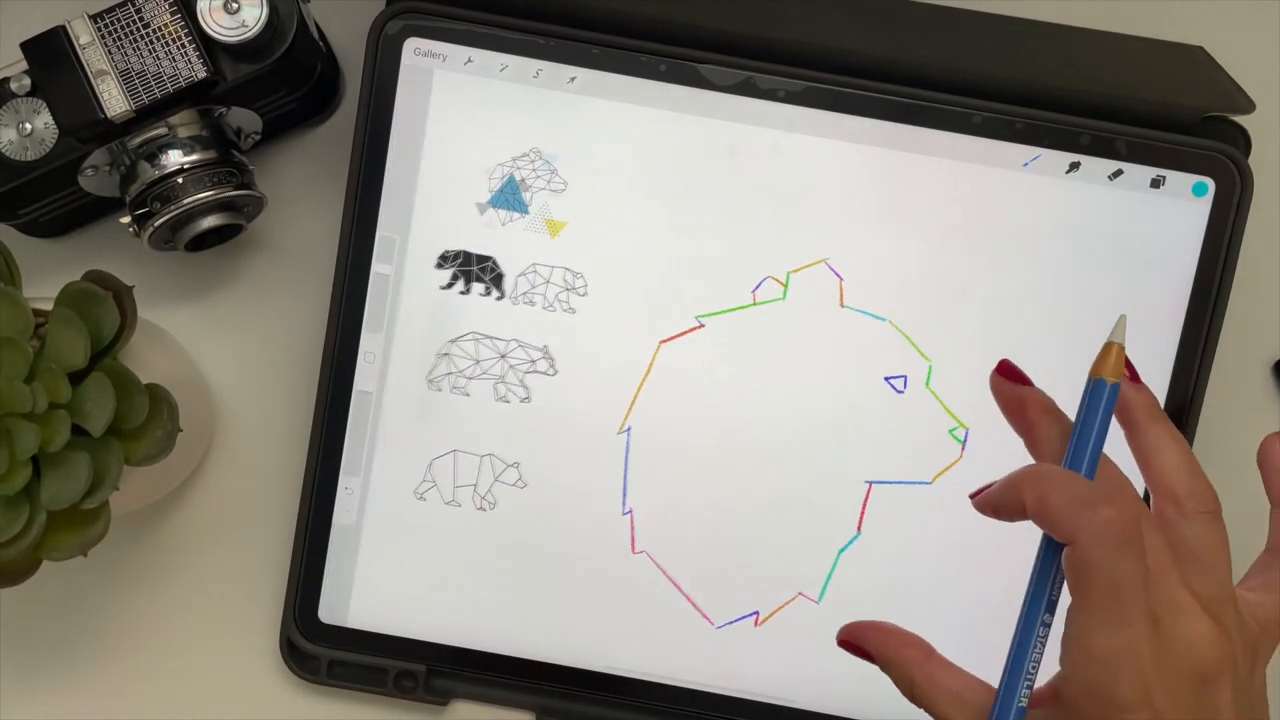
# Step: Add a new layer above the head outline and untick the reference image layers
pyautogui.click(1160, 172)
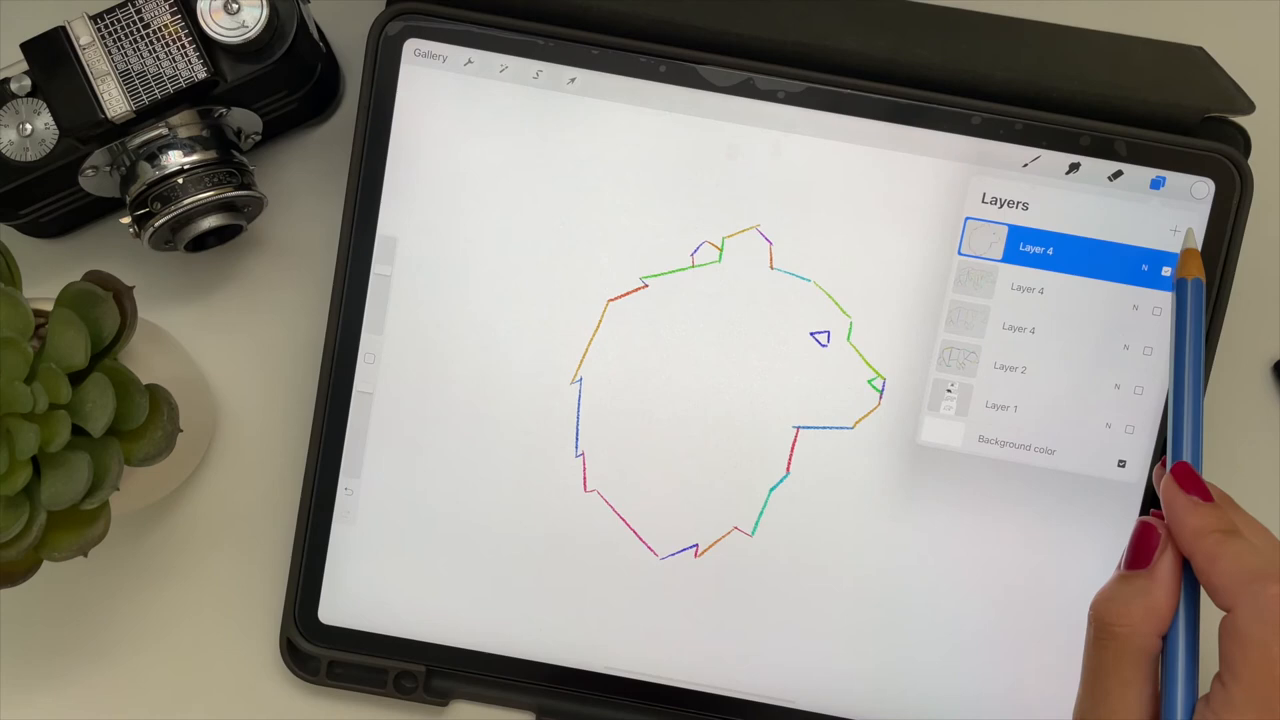
pyautogui.click(1176, 230)
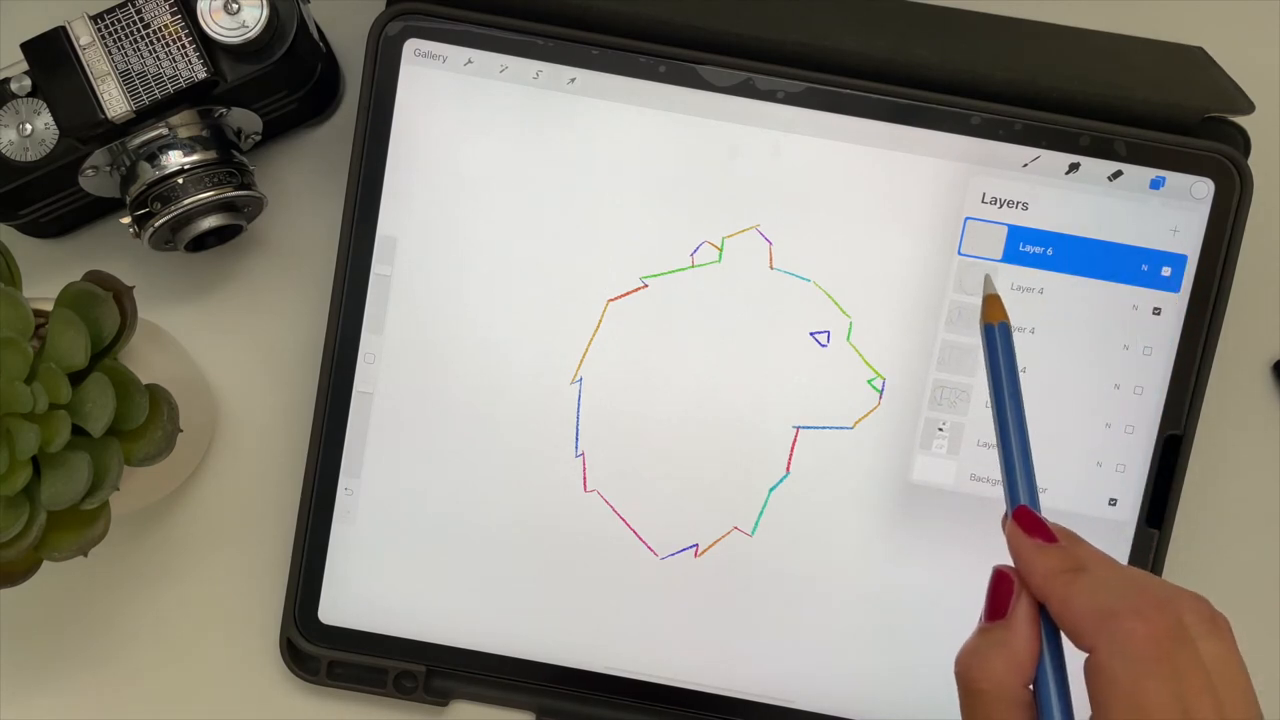
pyautogui.click(1162, 176)
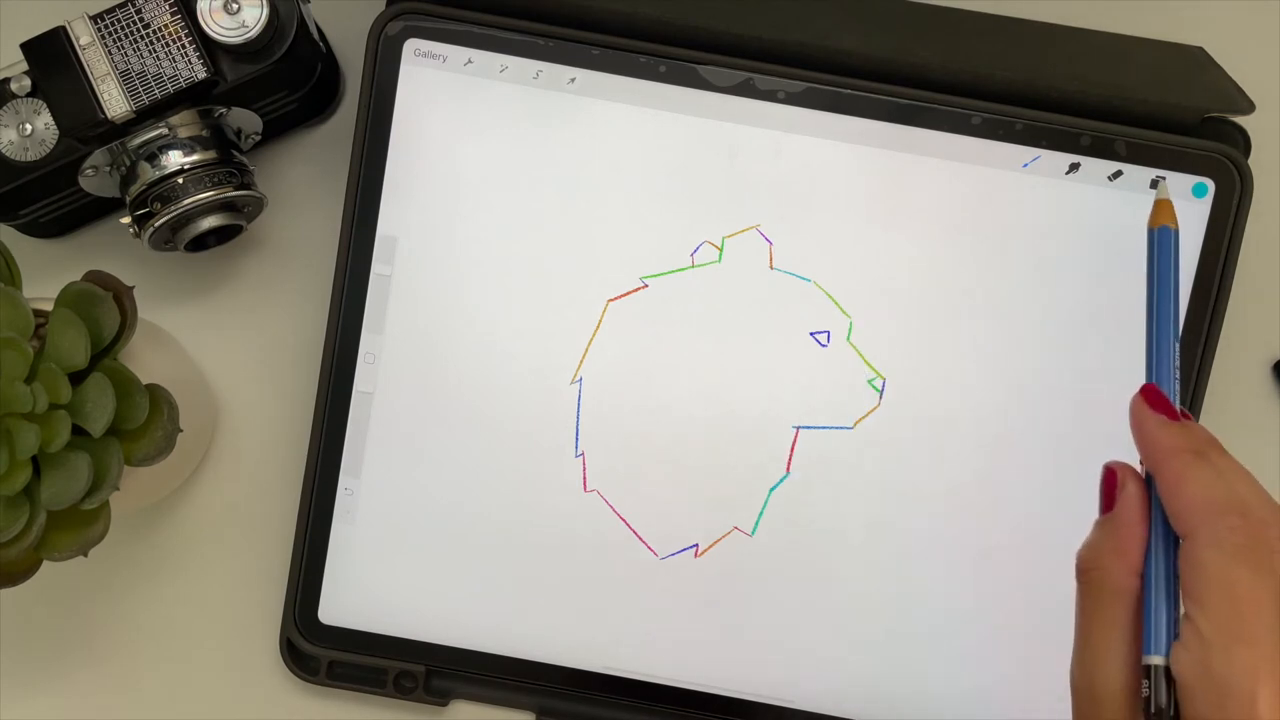
pyautogui.click(1156, 172)
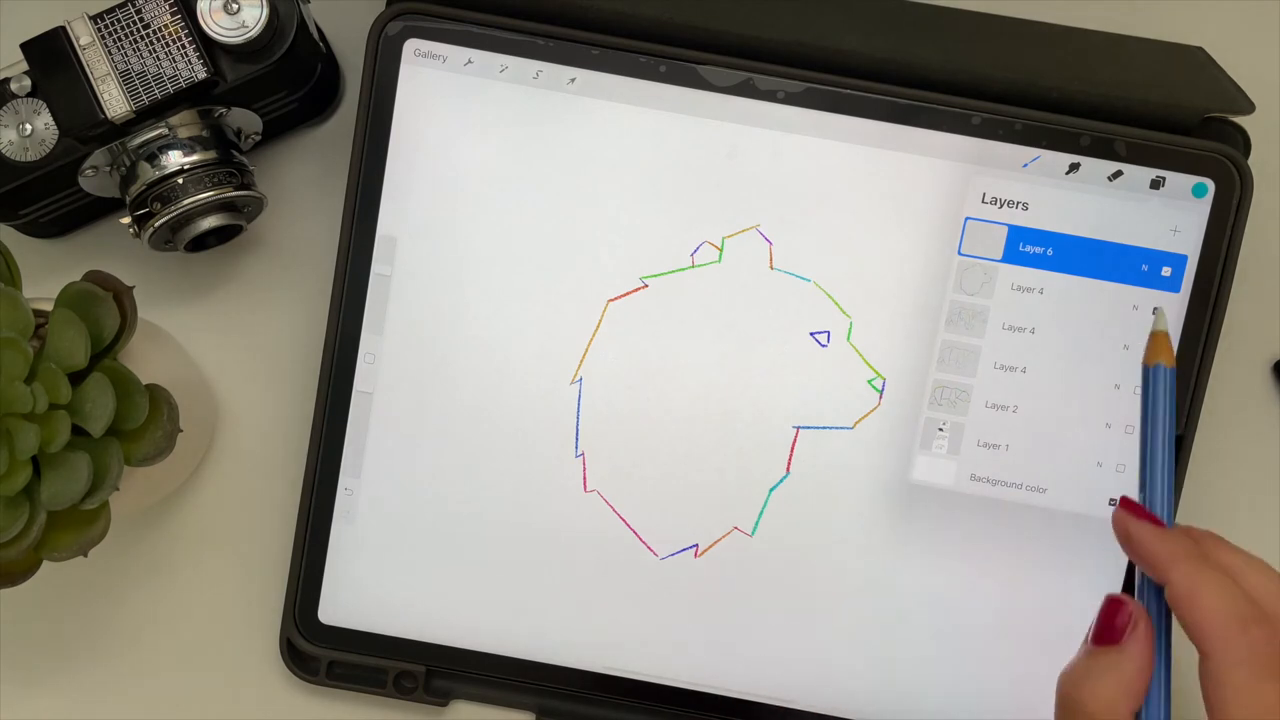
pyautogui.click(1156, 310)
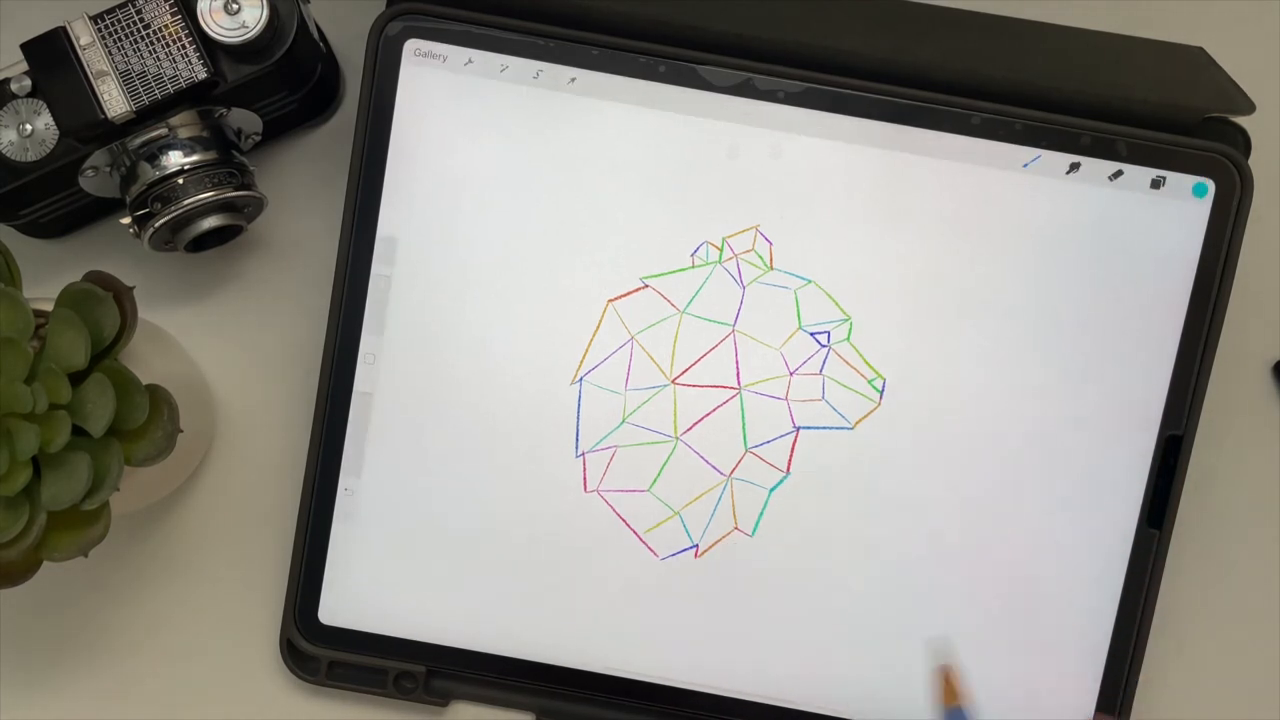
# Step: Show the bear body layer with the faceted head and start transforming the head into place beside it
pyautogui.click(1148, 172)
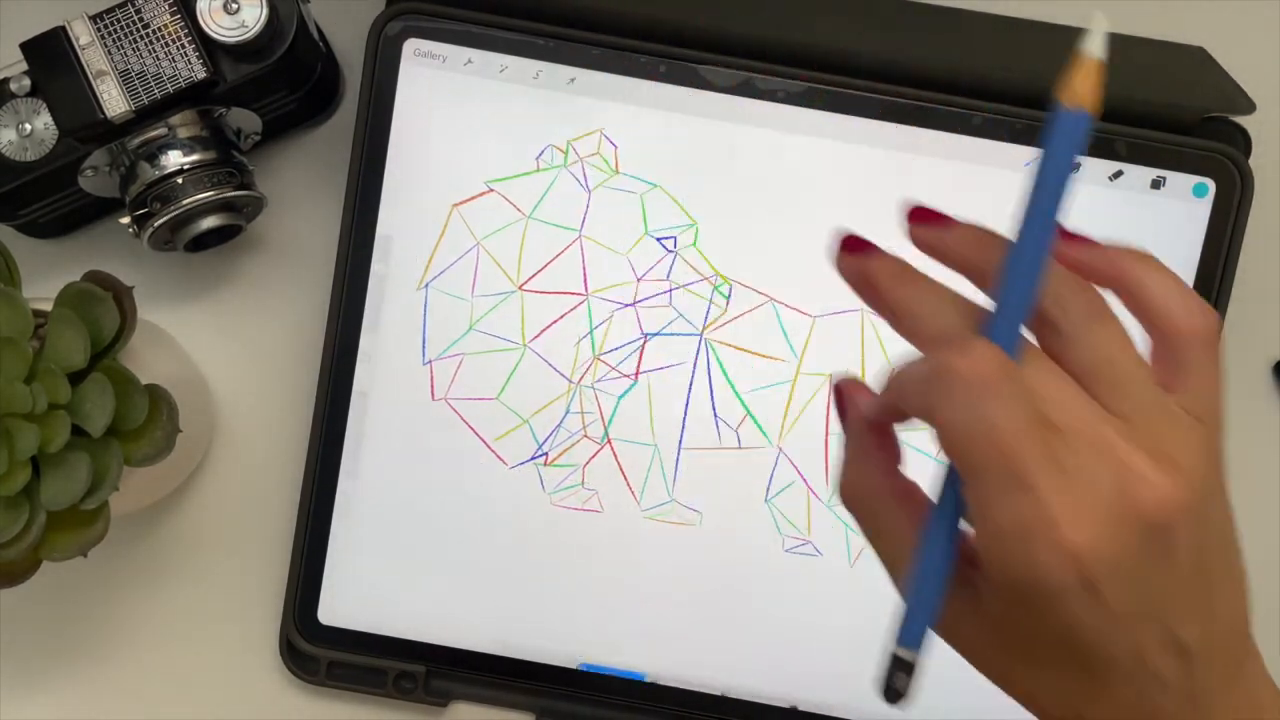
pyautogui.click(572, 80)
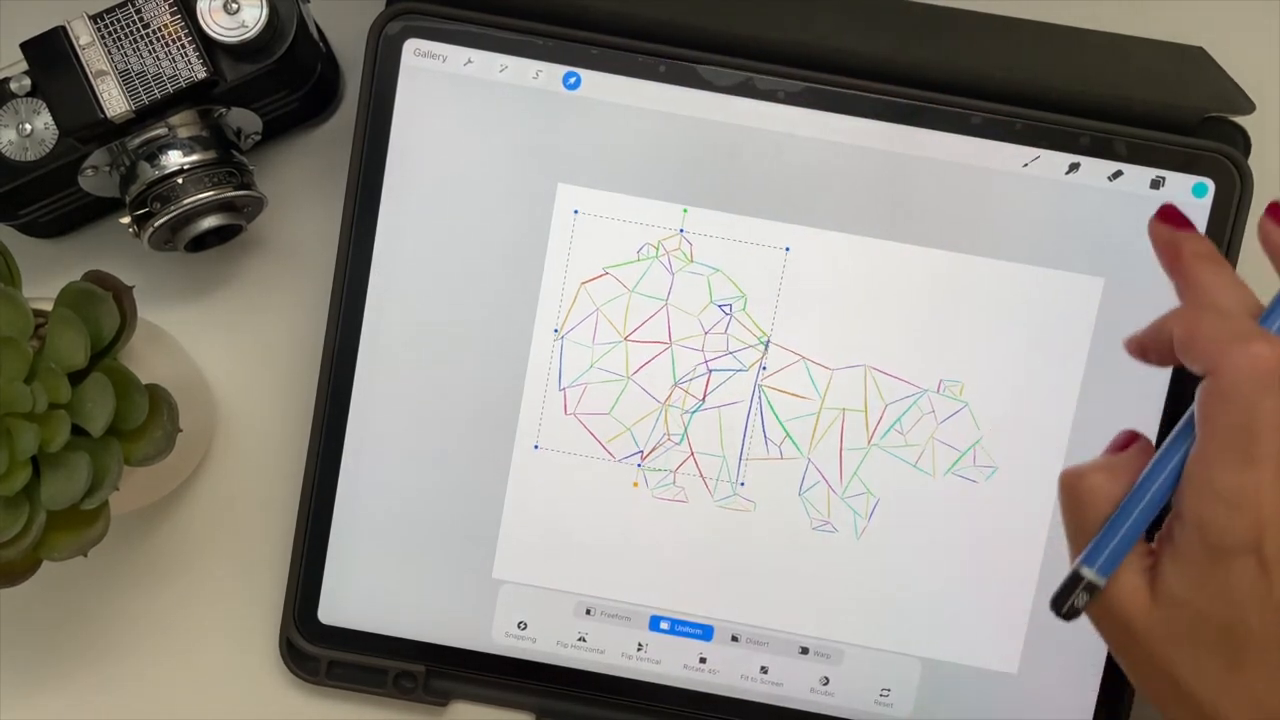